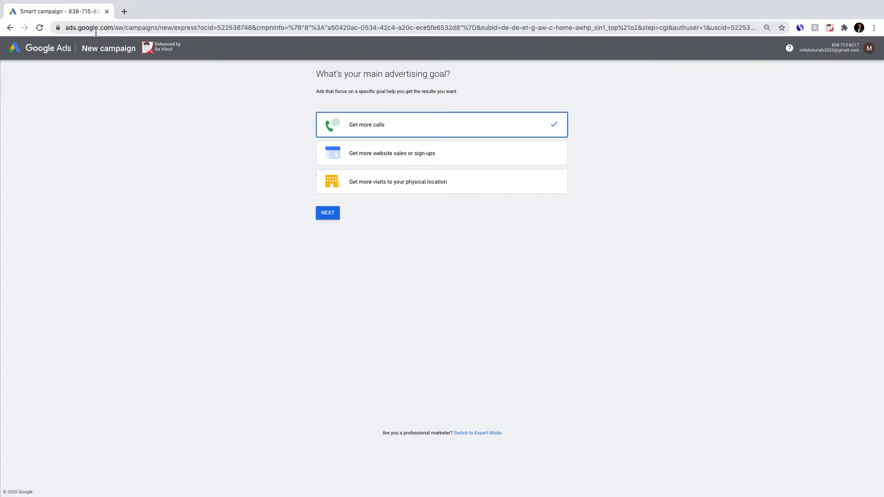
mouse_move(494, 82)
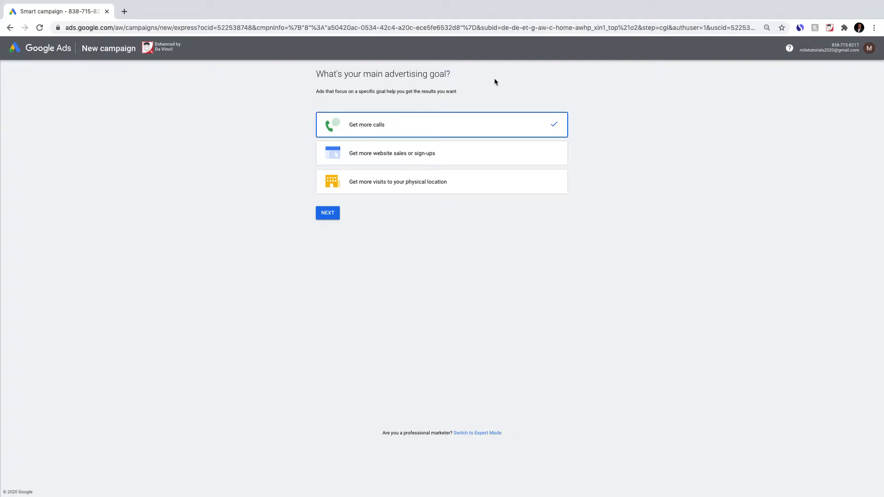
mouse_move(487, 105)
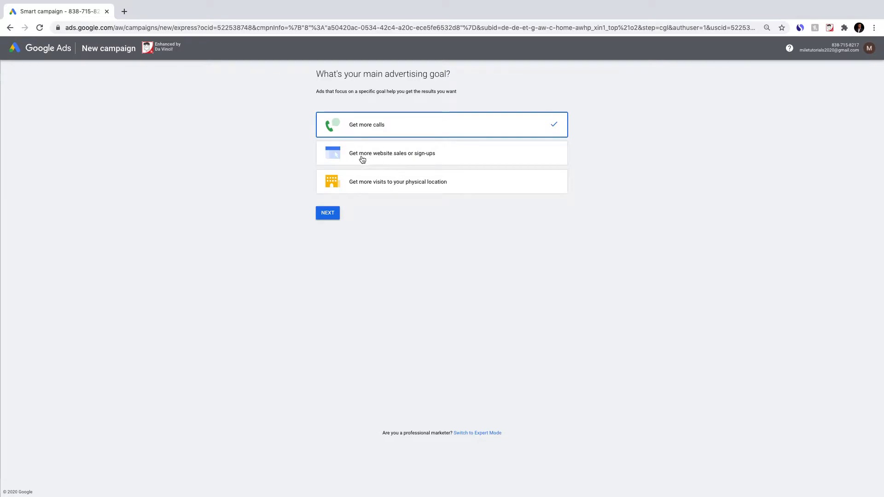
mouse_move(442, 378)
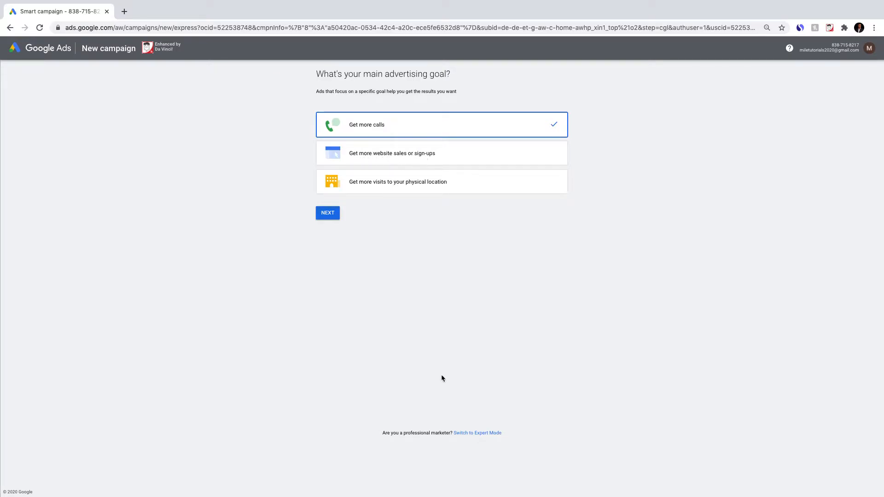
mouse_move(482, 416)
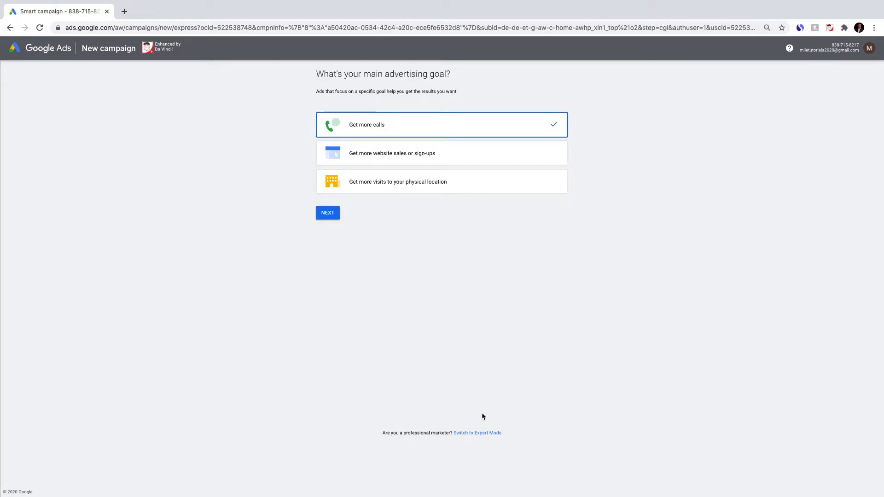
Step: Switch campaign setup to Expert Mode to show all seven campaign goals
left_click(477, 432)
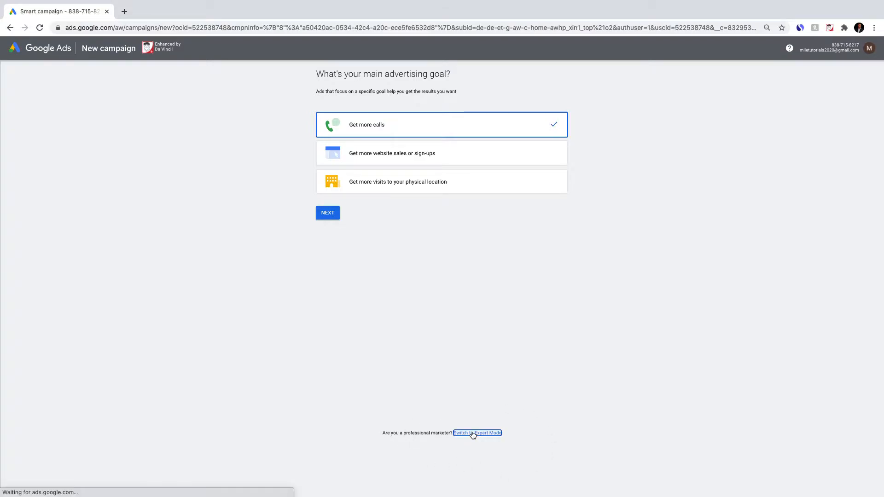
left_click(477, 433)
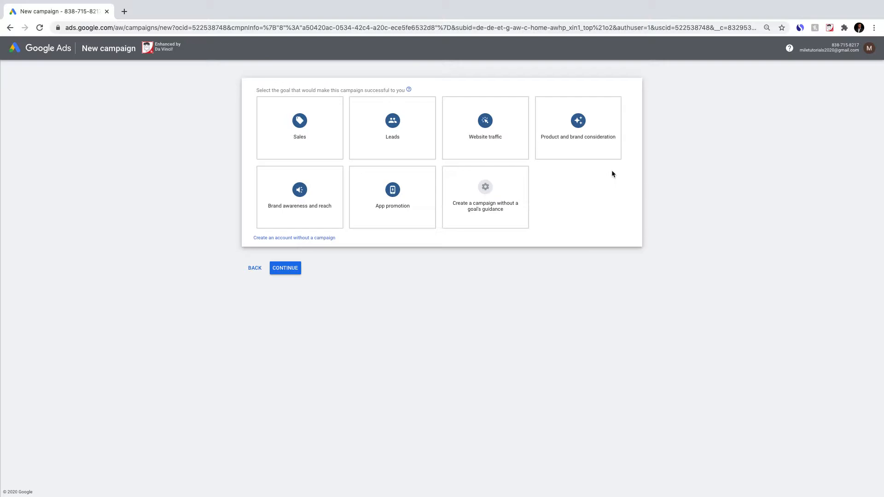
left_click(299, 128)
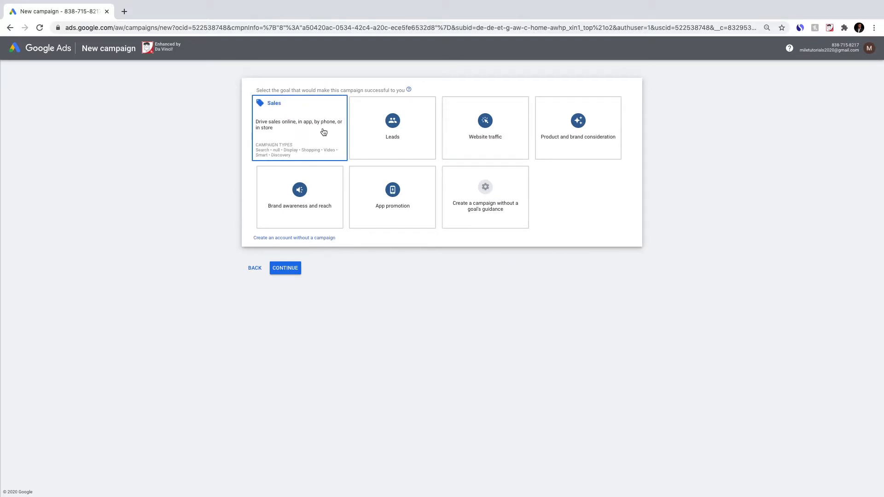
mouse_move(304, 133)
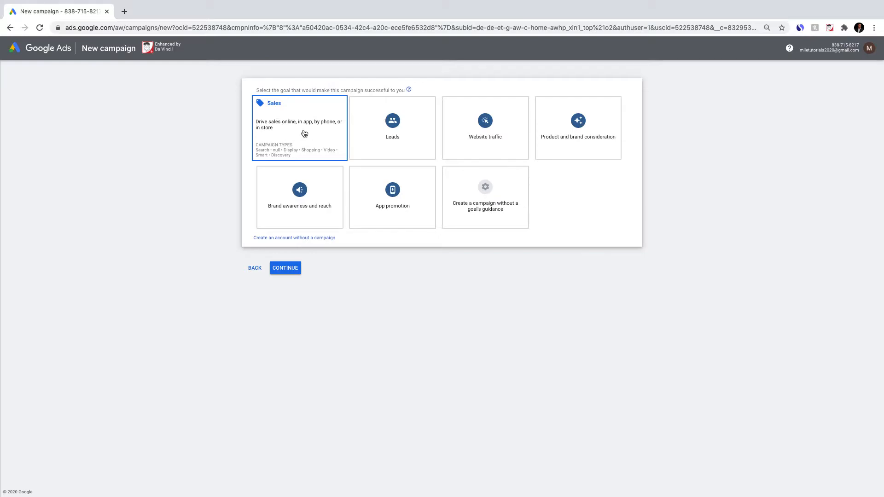
mouse_move(306, 133)
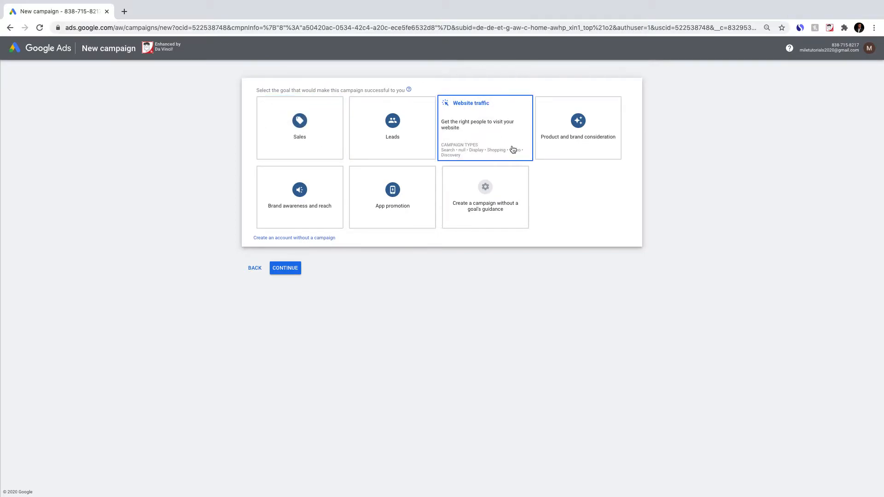
mouse_move(511, 149)
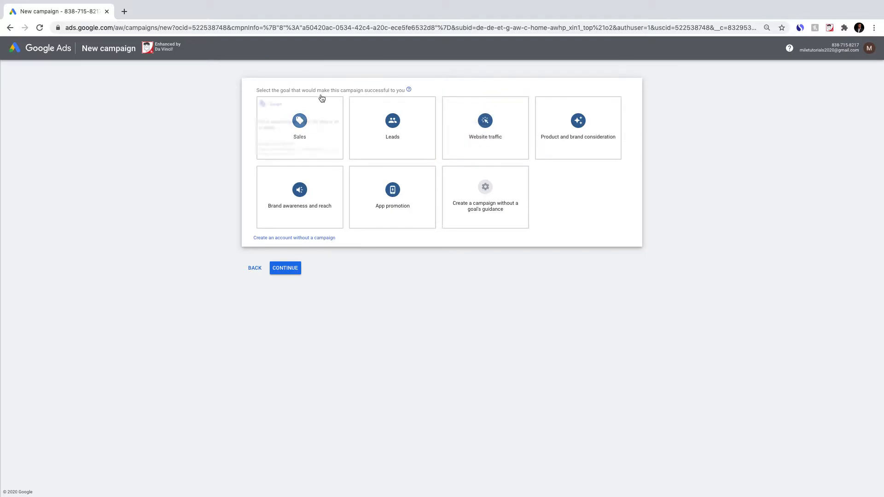
Step: Pick the Sales goal card so campaign type options appear
left_click(299, 127)
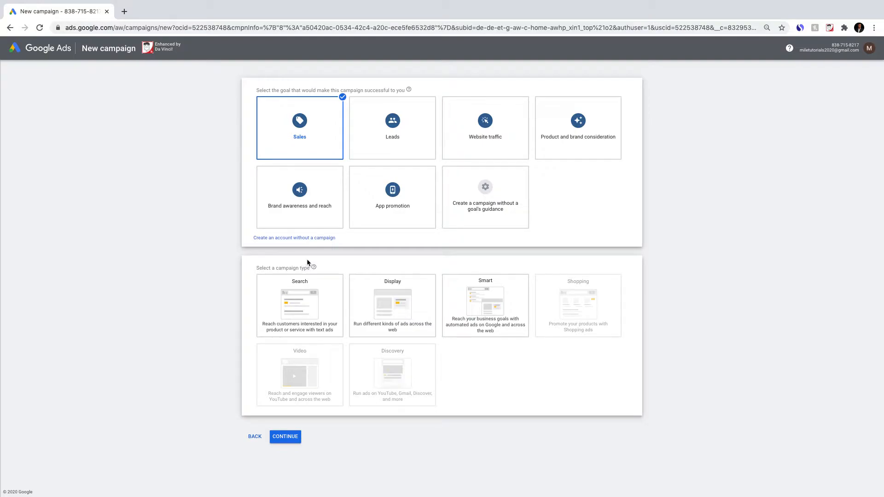
mouse_move(464, 256)
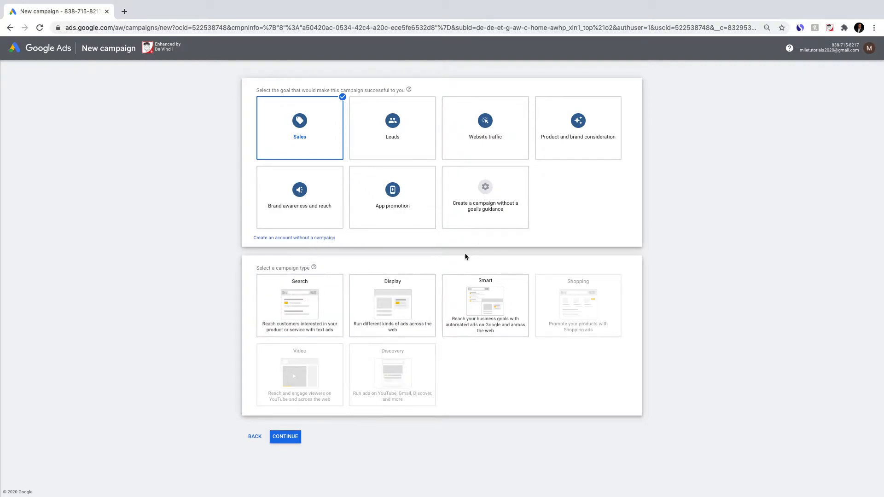
mouse_move(561, 229)
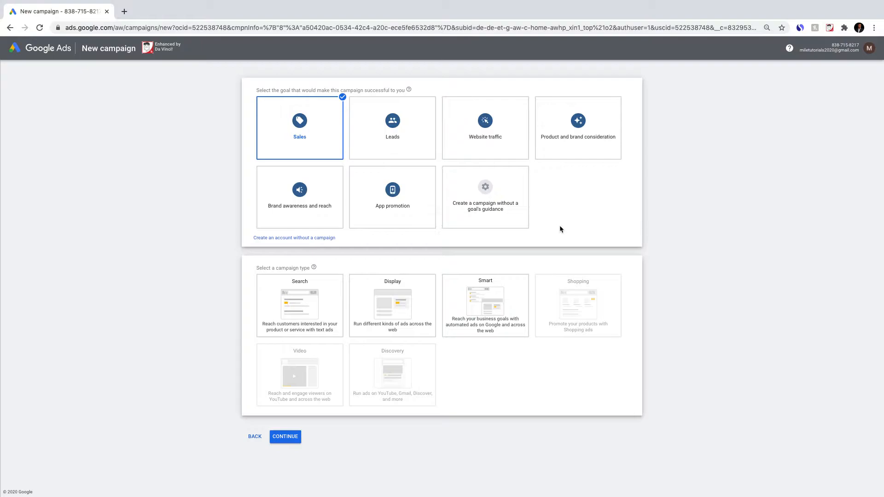
mouse_move(233, 293)
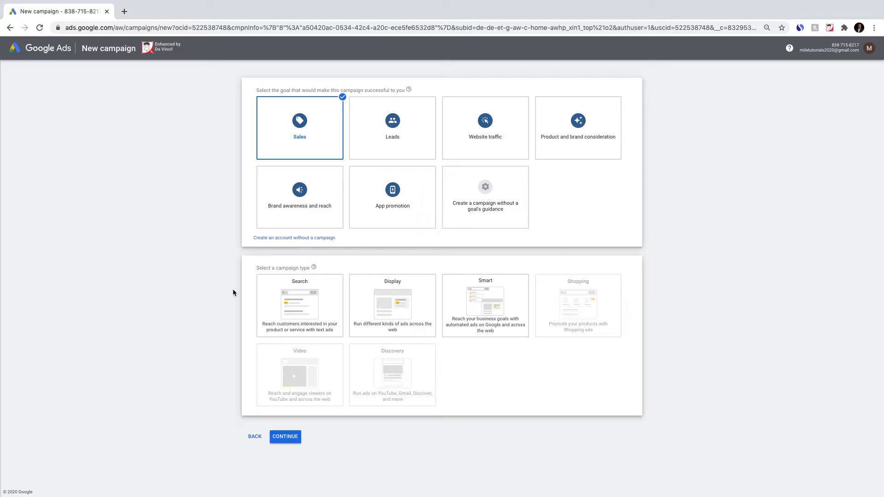
left_click(299, 304)
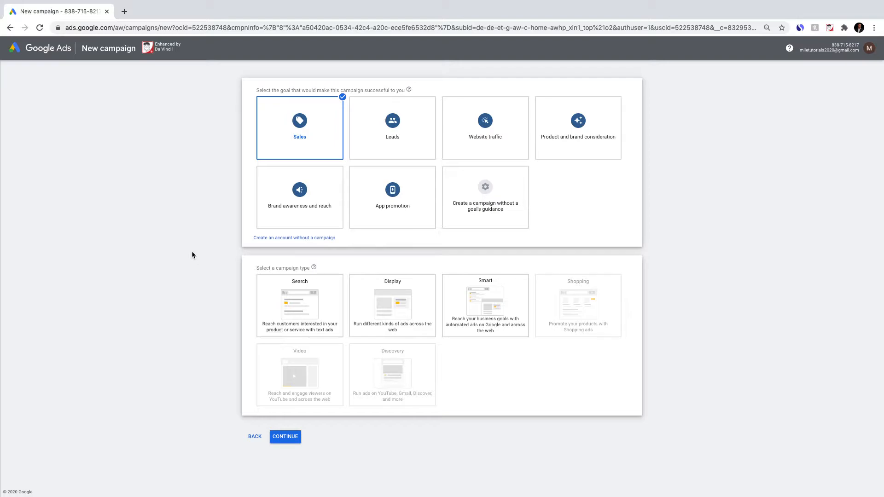
mouse_move(197, 248)
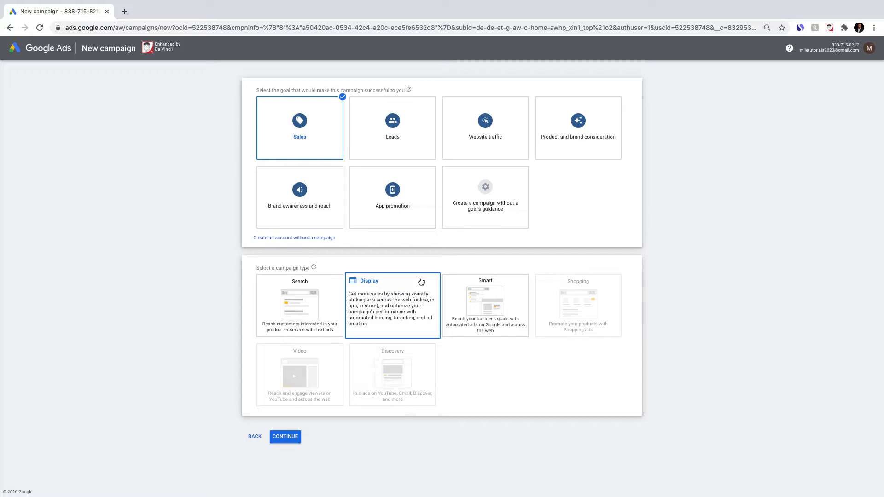
left_click(484, 304)
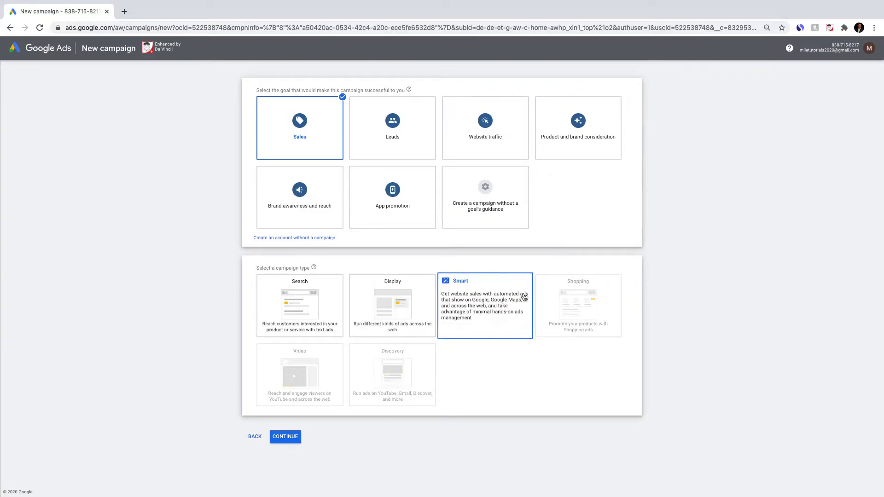
mouse_move(517, 324)
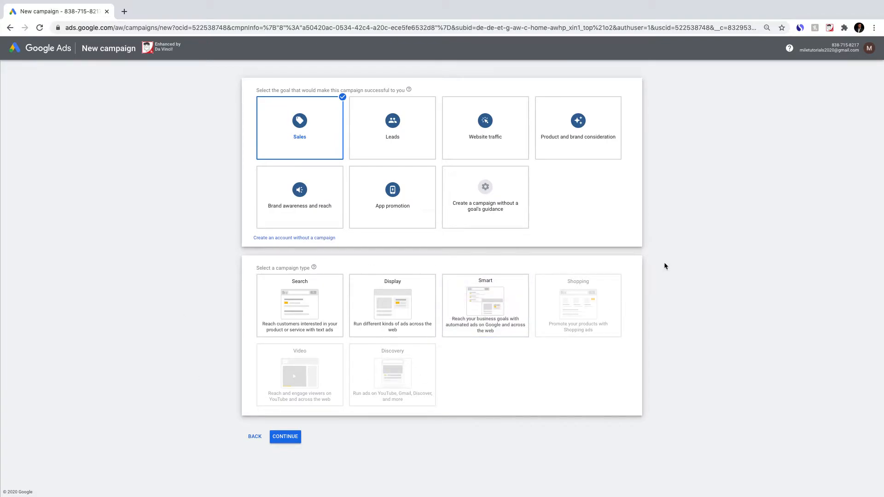
mouse_move(682, 256)
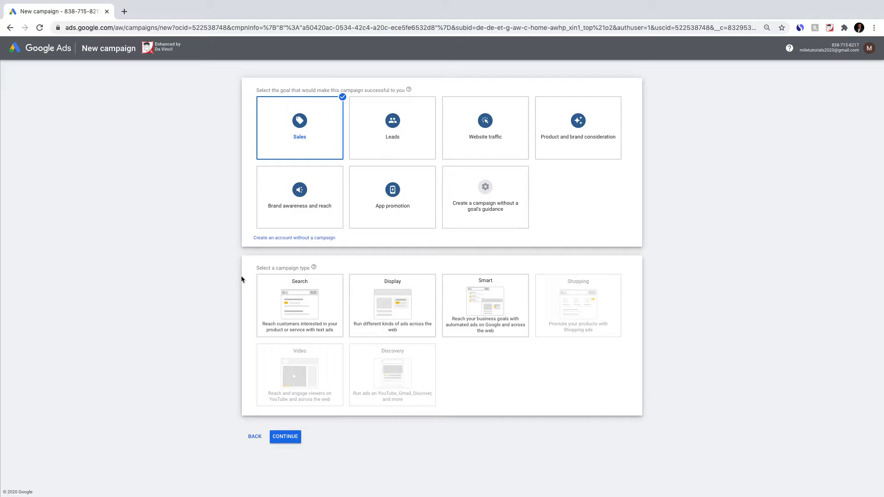
mouse_move(366, 244)
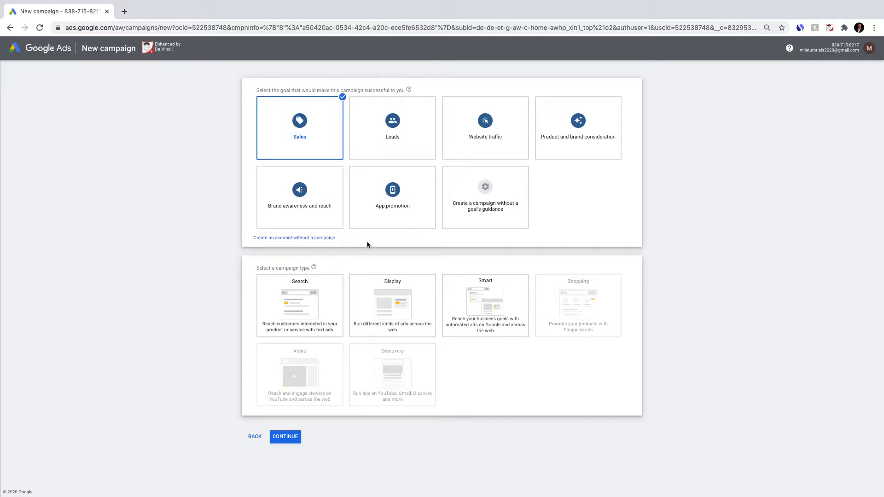
Step: Choose Display as a standard display campaign and scroll to the website field
left_click(391, 304)
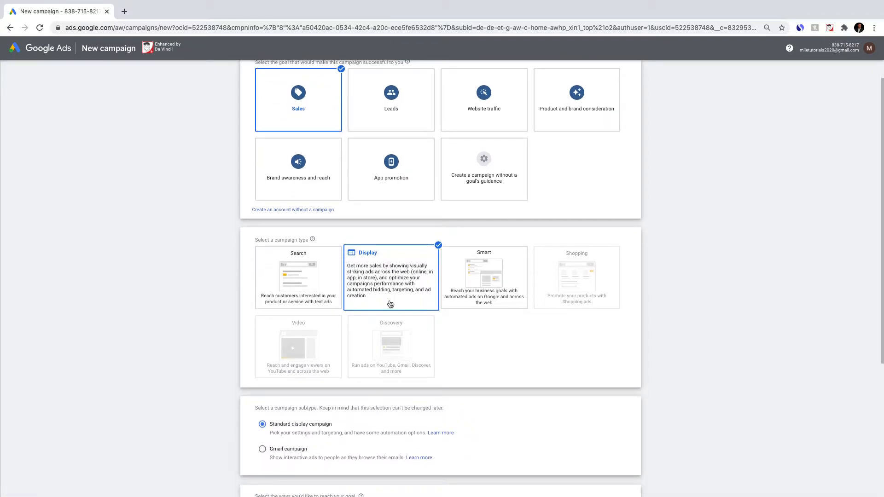
scroll("down", 3)
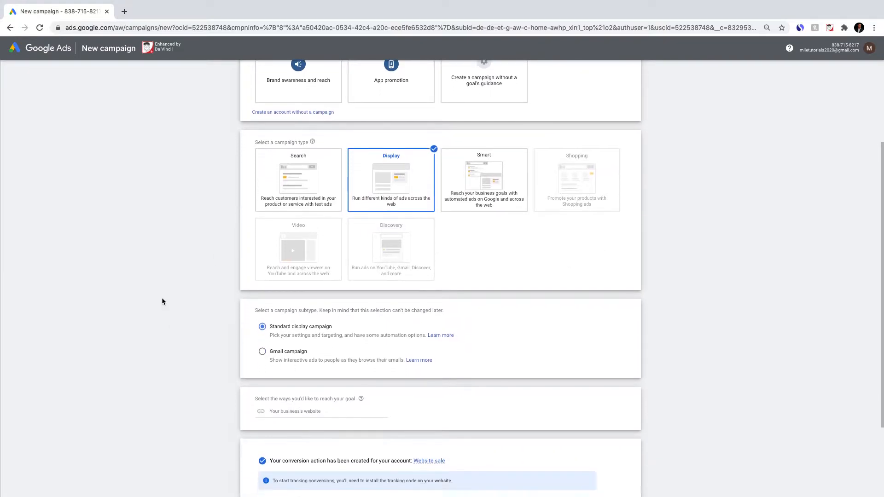
mouse_move(241, 303)
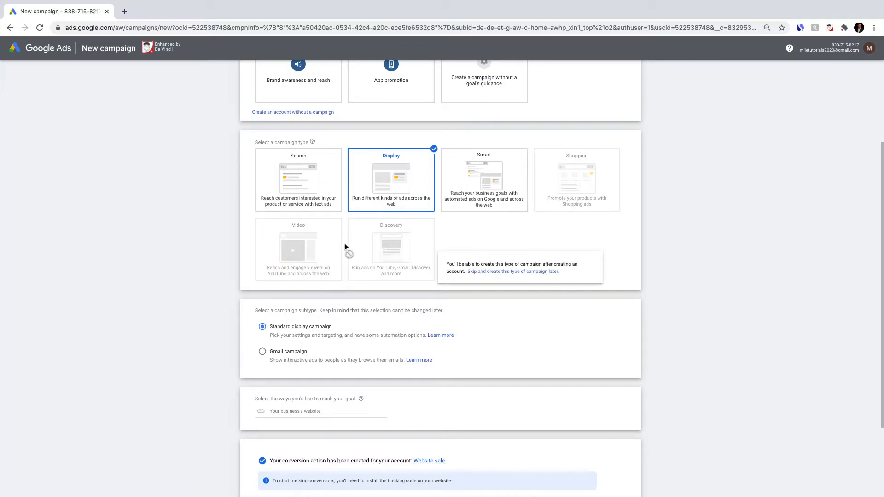
scroll("down", 3)
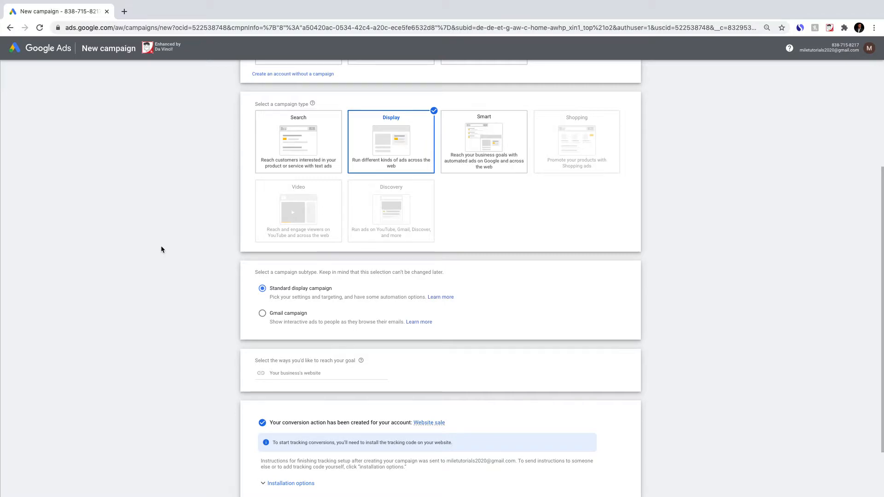
scroll("down", 3)
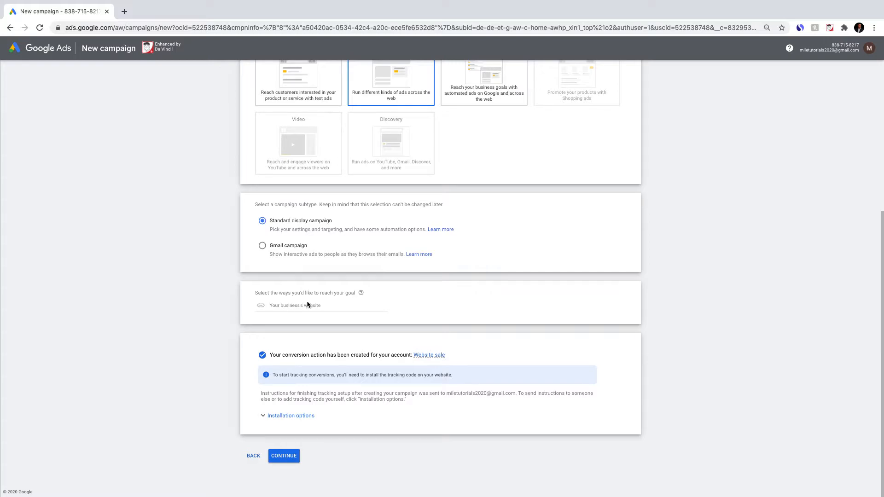
Step: Enter facebook.com as the business website for reaching the goal
left_click(321, 304)
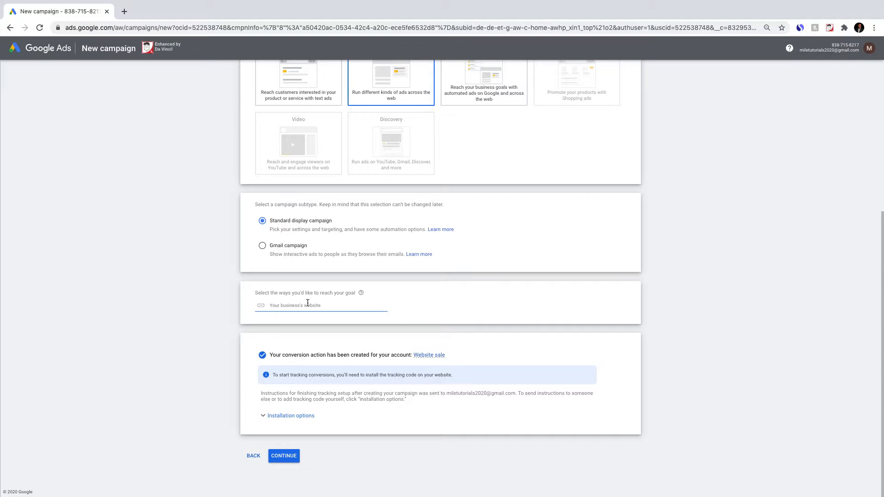
type("faceboo")
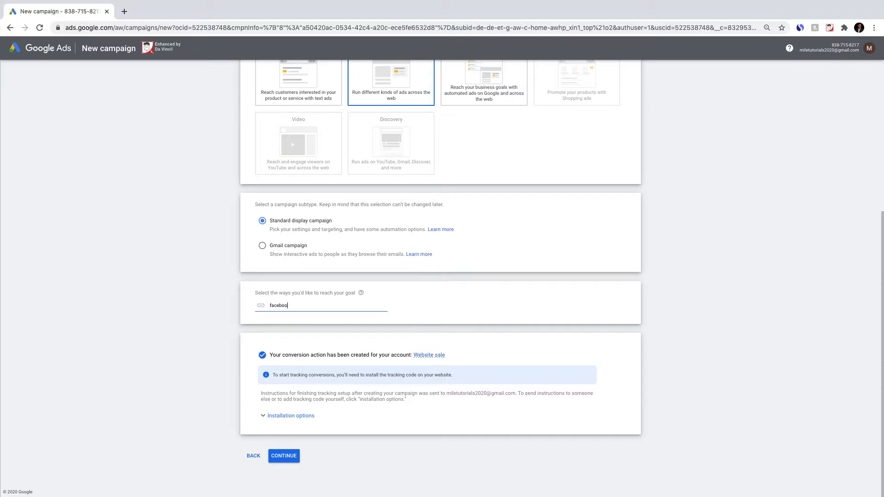
type(".com")
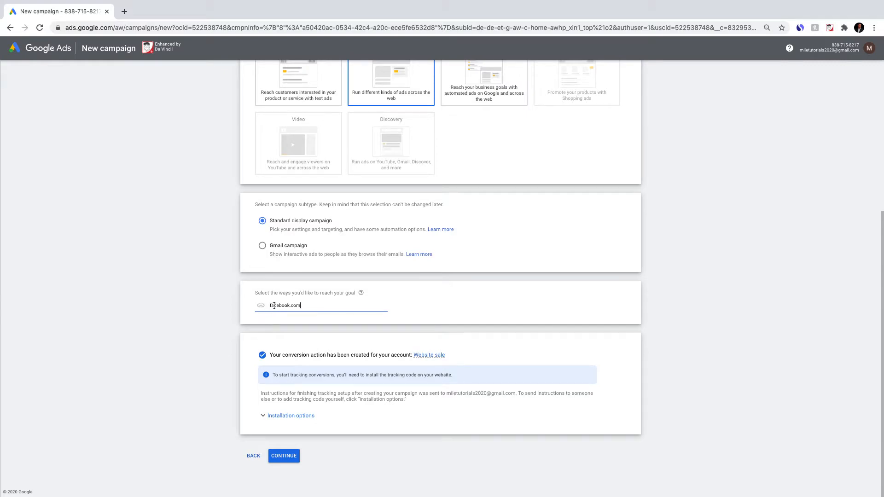
mouse_move(158, 301)
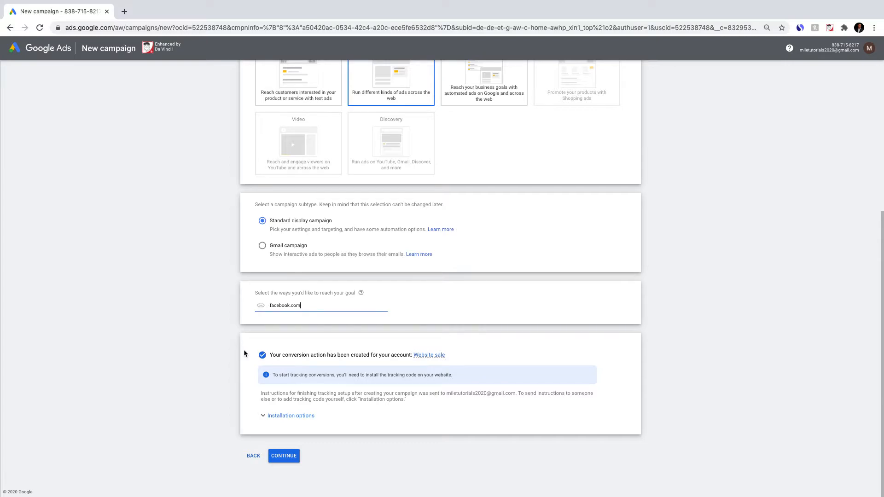
mouse_move(270, 399)
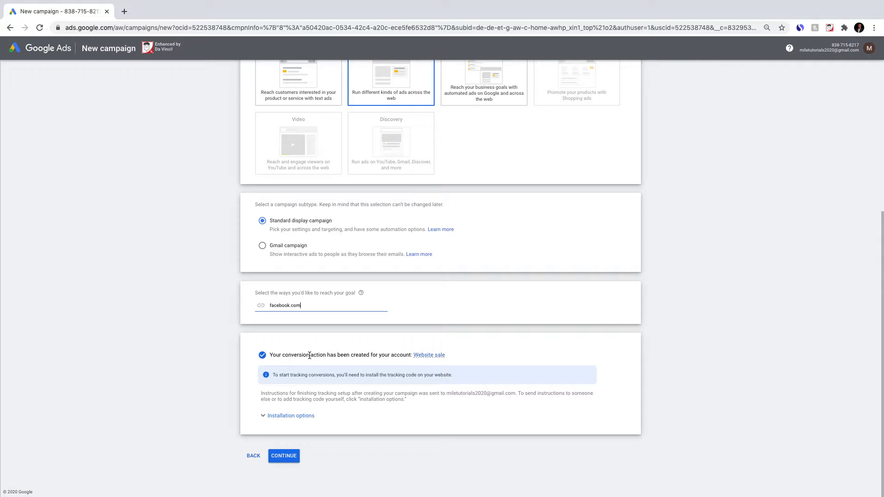
mouse_move(428, 354)
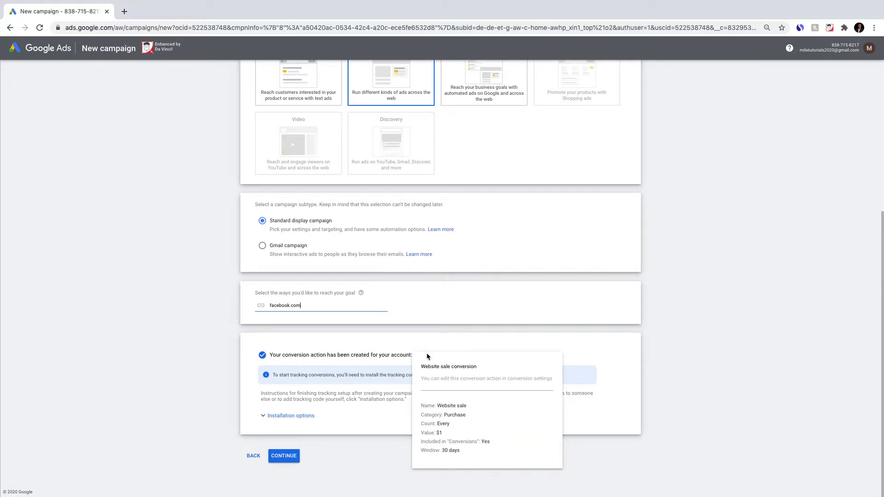
mouse_move(394, 372)
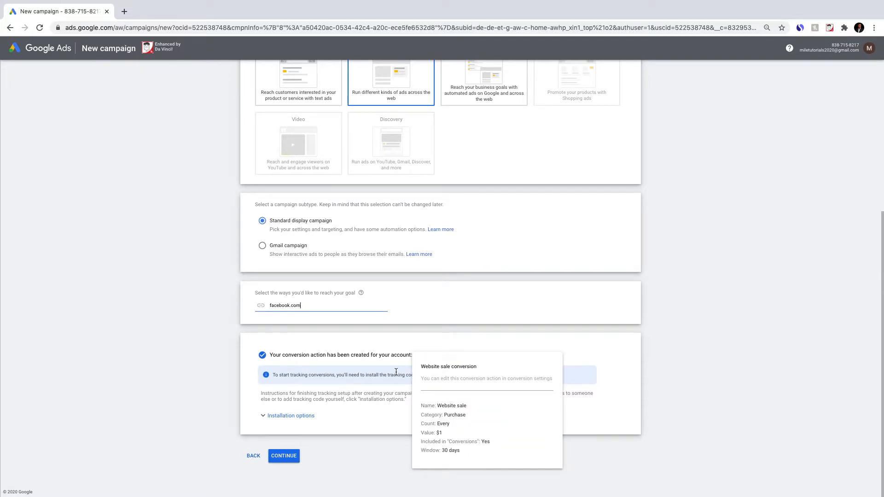
mouse_move(393, 370)
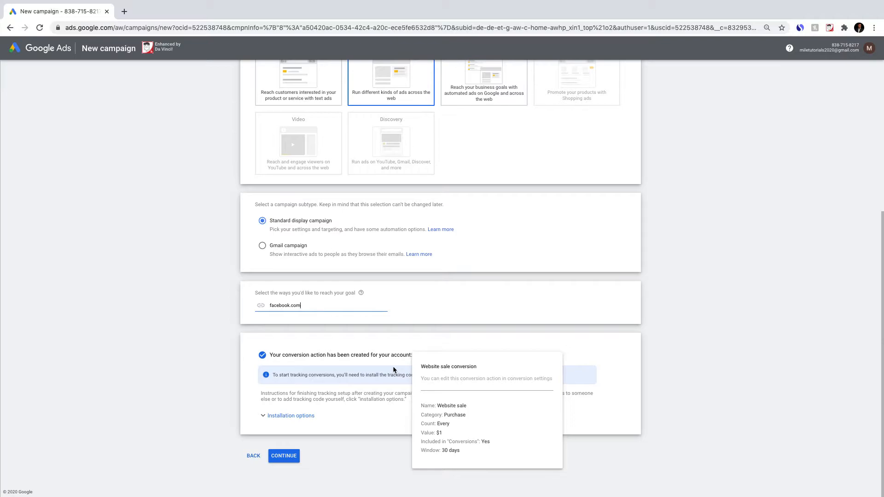
mouse_move(295, 375)
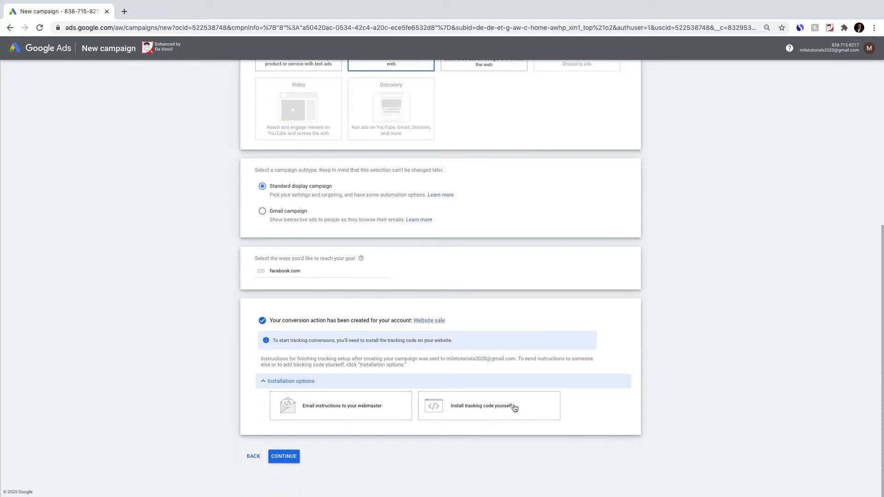
mouse_move(345, 385)
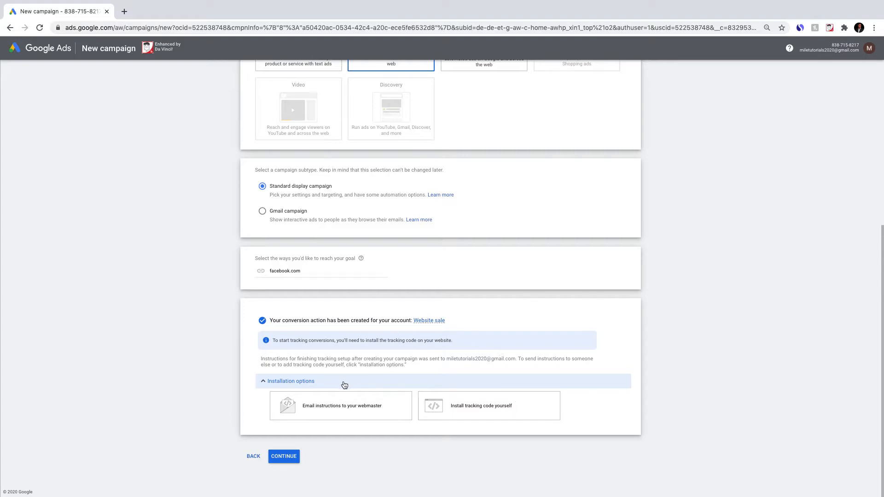
mouse_move(341, 412)
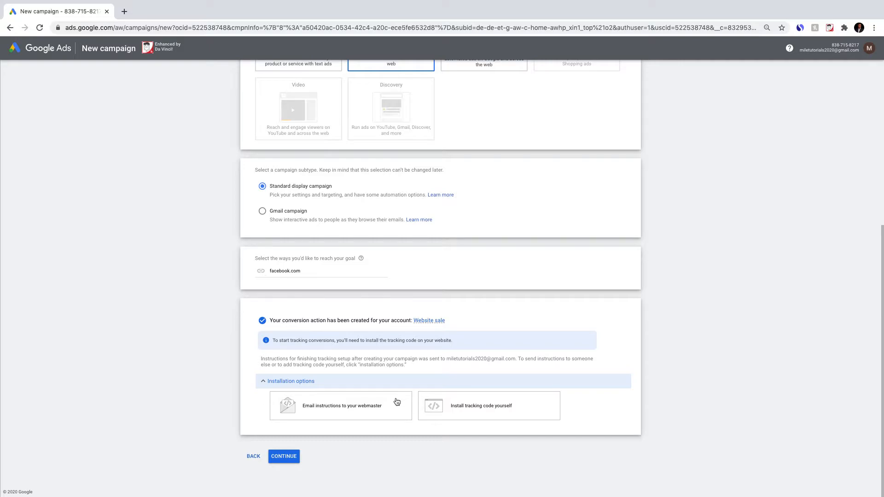
mouse_move(367, 356)
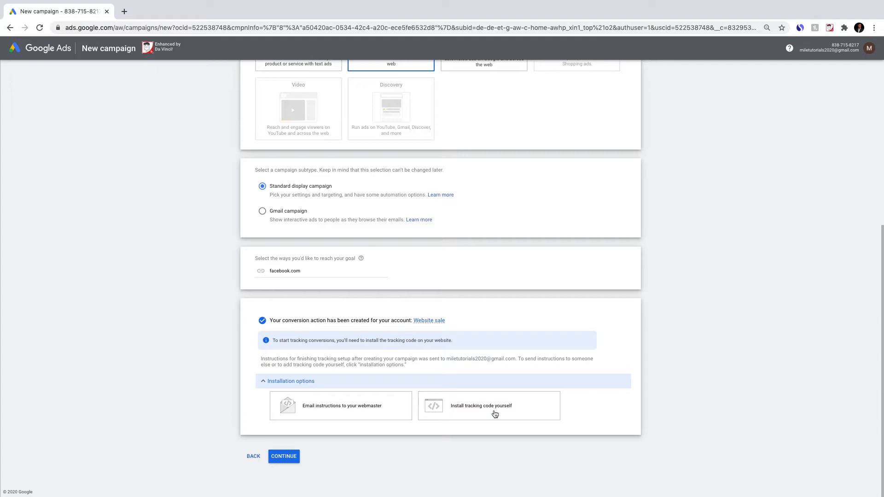
mouse_move(509, 407)
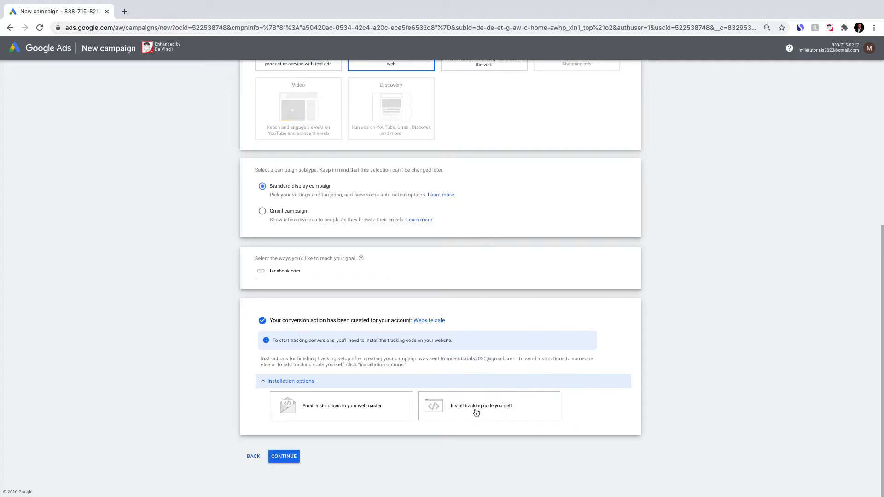
mouse_move(324, 445)
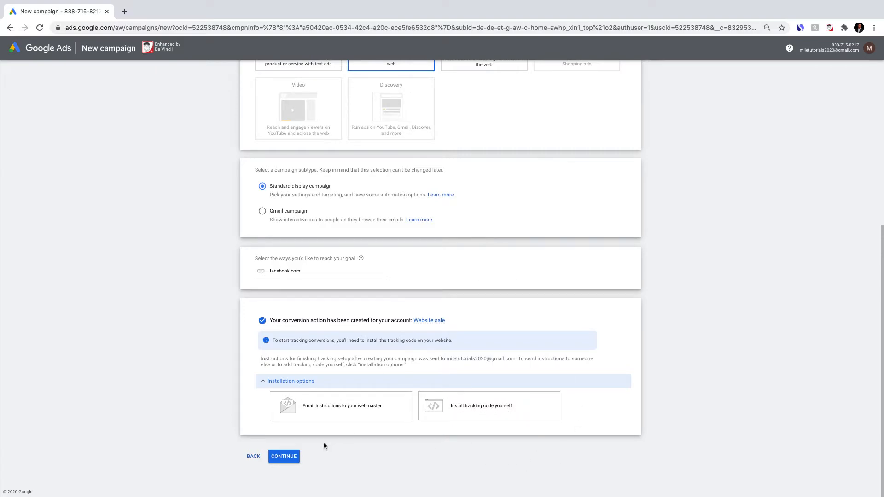
Step: Continue to the settings page of campaign Sales-Display-1
left_click(284, 456)
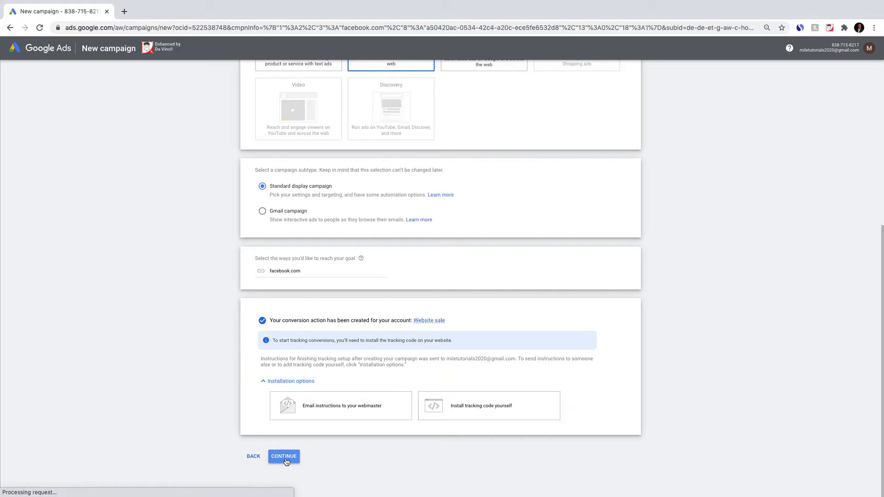
left_click(283, 456)
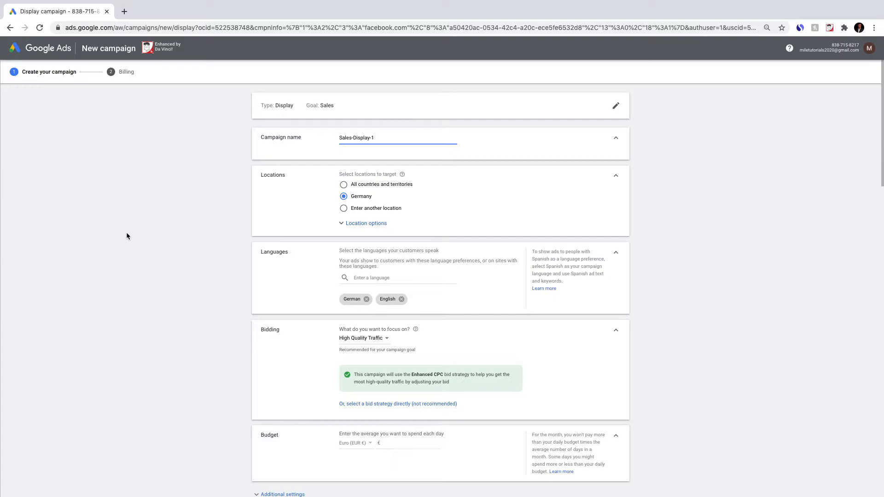
mouse_move(254, 130)
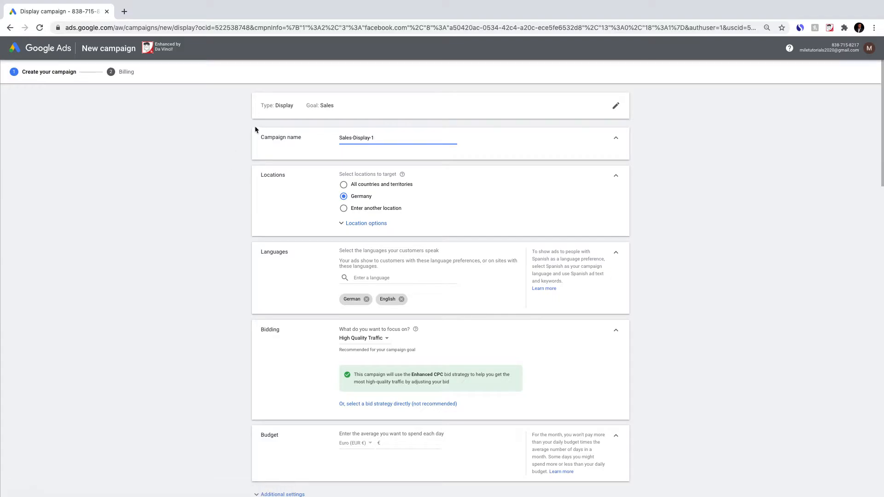
Step: Select the default campaign name Sales-Display-1 for replacement
double_click(356, 137)
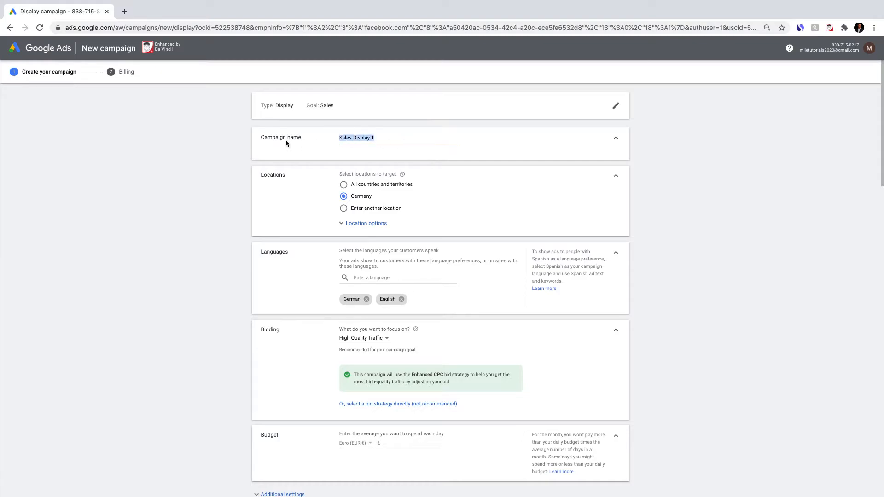
mouse_move(272, 146)
type("Facebook Purchases")
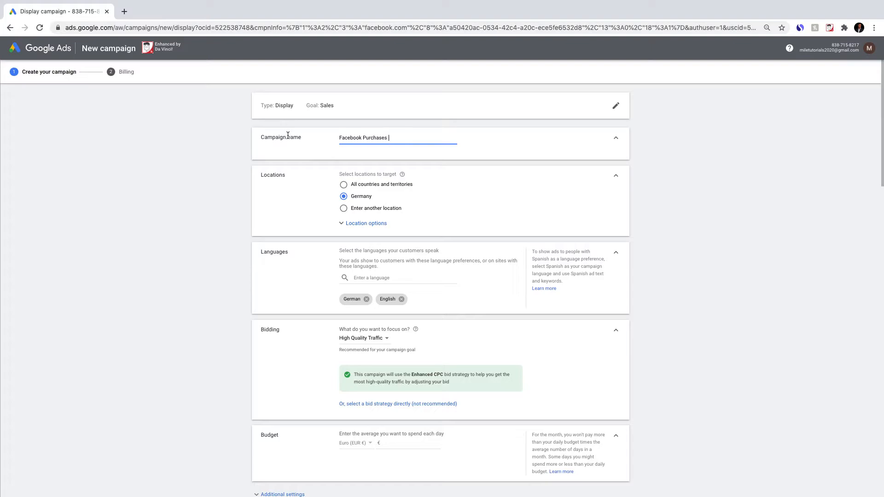
mouse_move(324, 173)
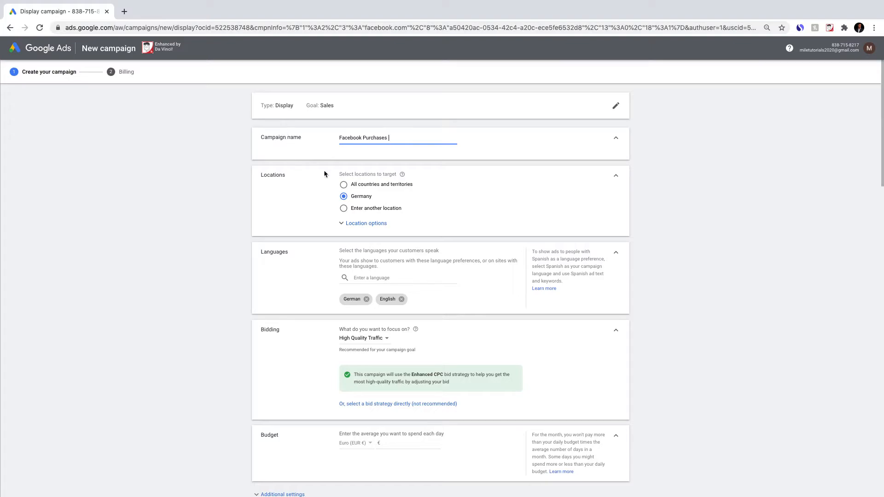
Step: Expand location options and target all countries and territories instead of Germany
scroll("down", 3)
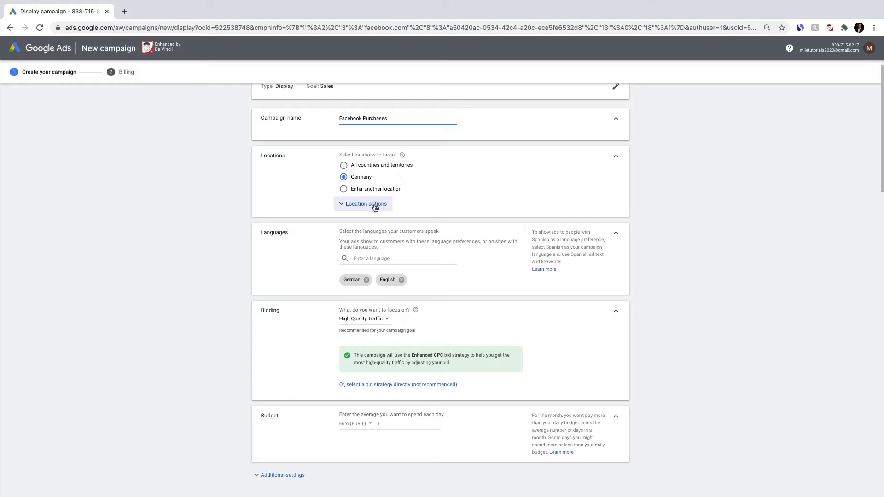
left_click(365, 203)
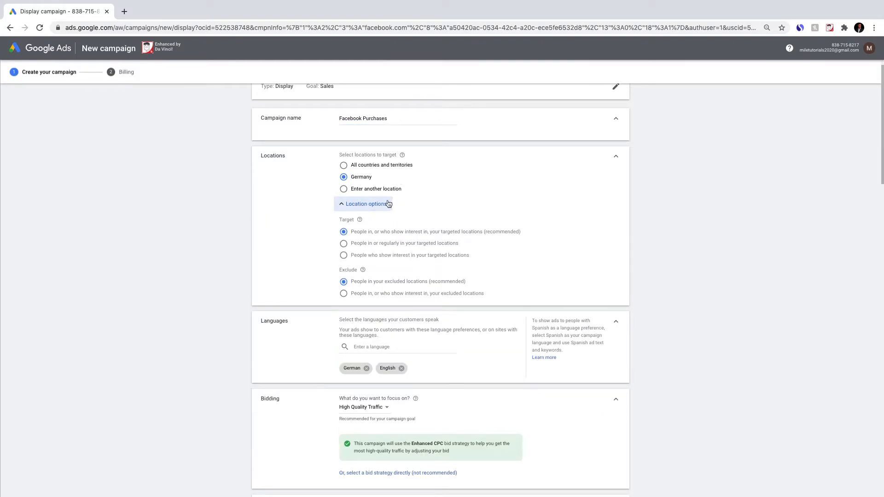
left_click(342, 165)
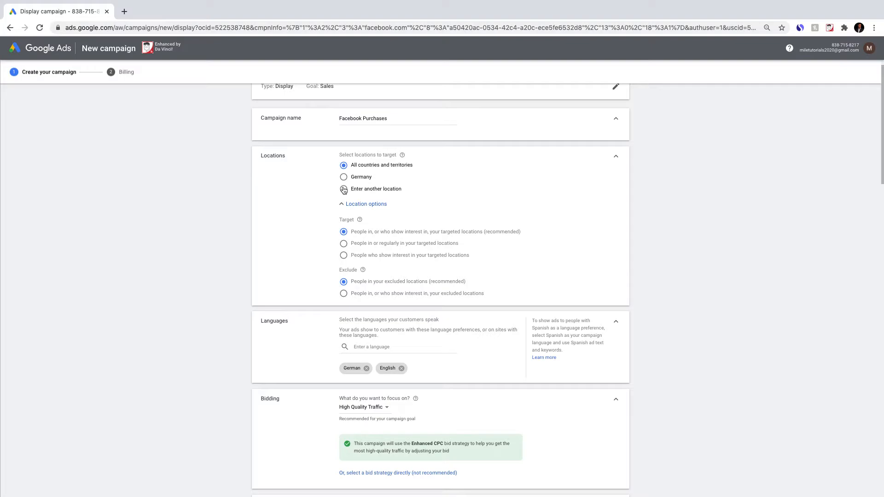
scroll("down", 3)
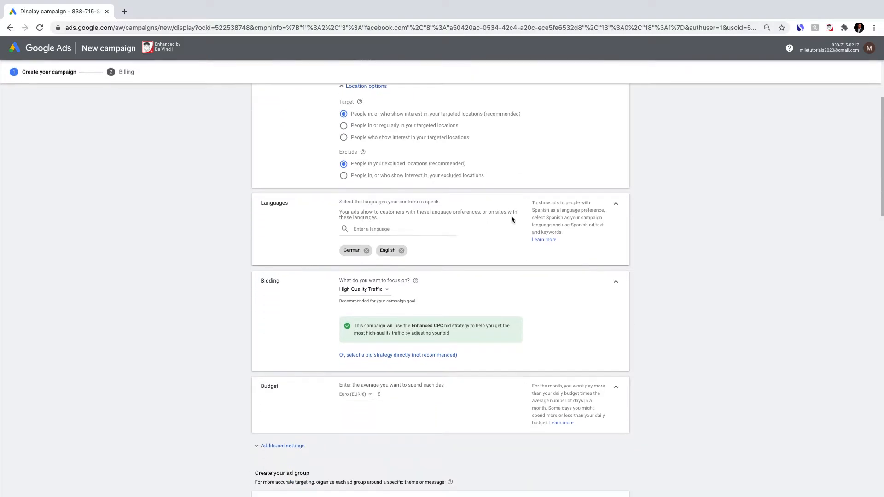
scroll("down", 3)
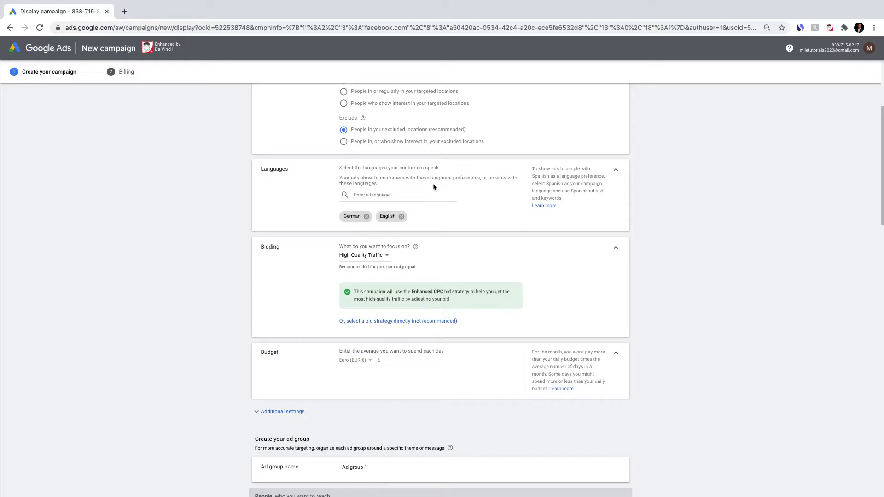
Step: Set the bidding focus dropdown to High Quality Traffic
scroll("down", 3)
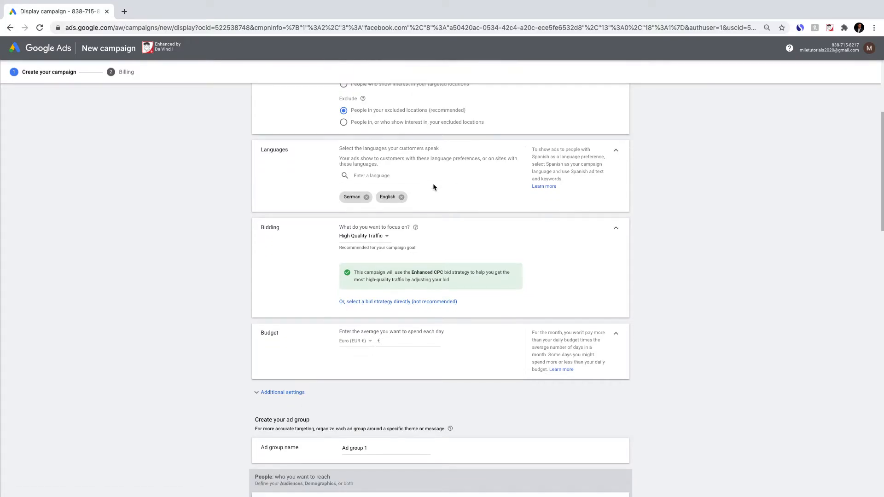
scroll("down", 3)
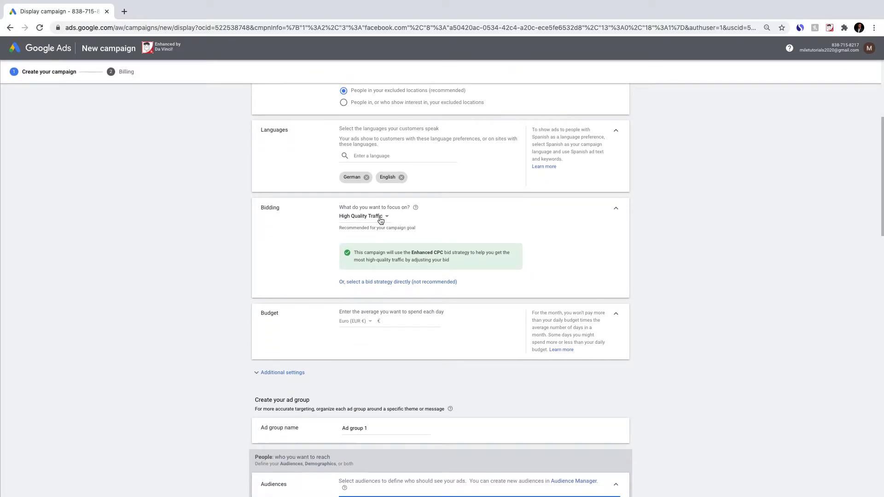
left_click(364, 215)
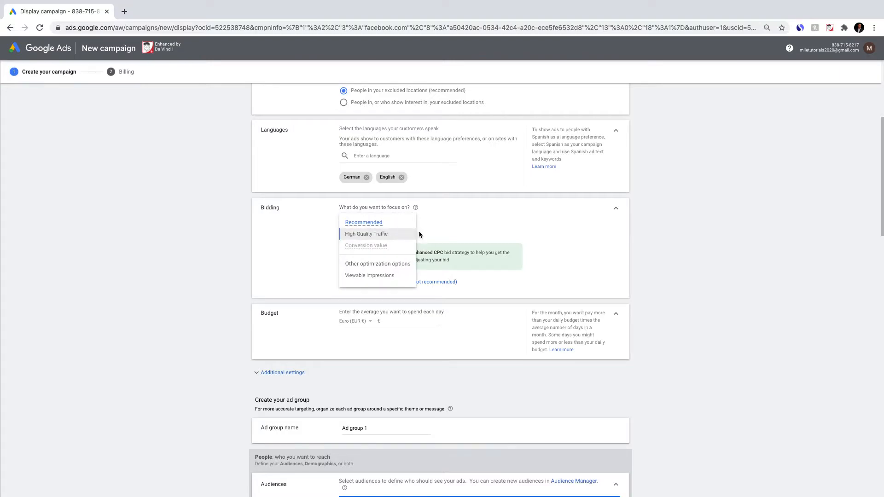
left_click(366, 233)
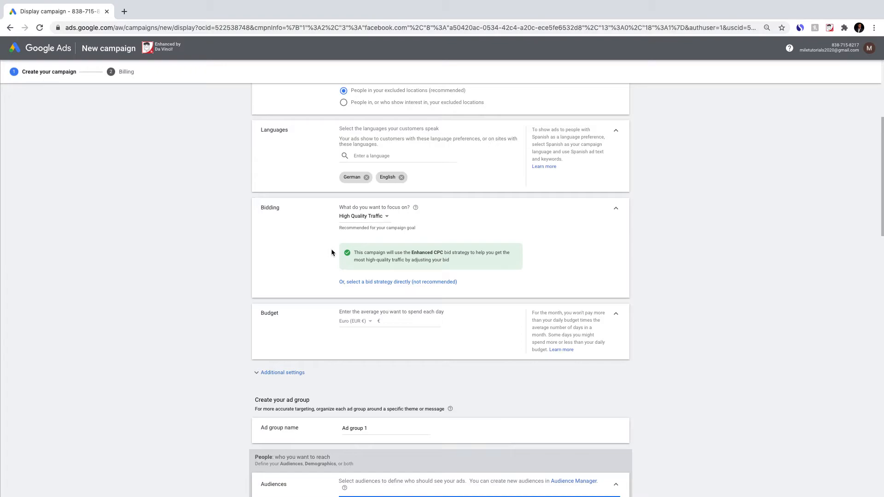
left_click(363, 215)
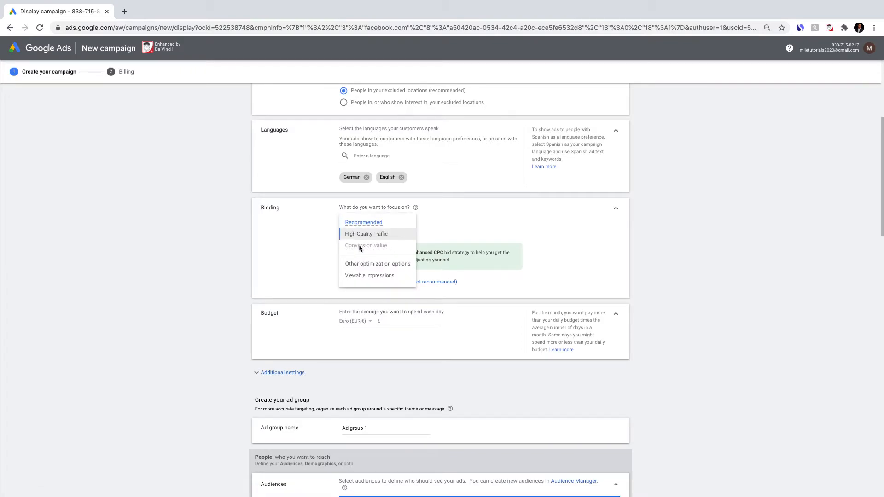
mouse_move(365, 245)
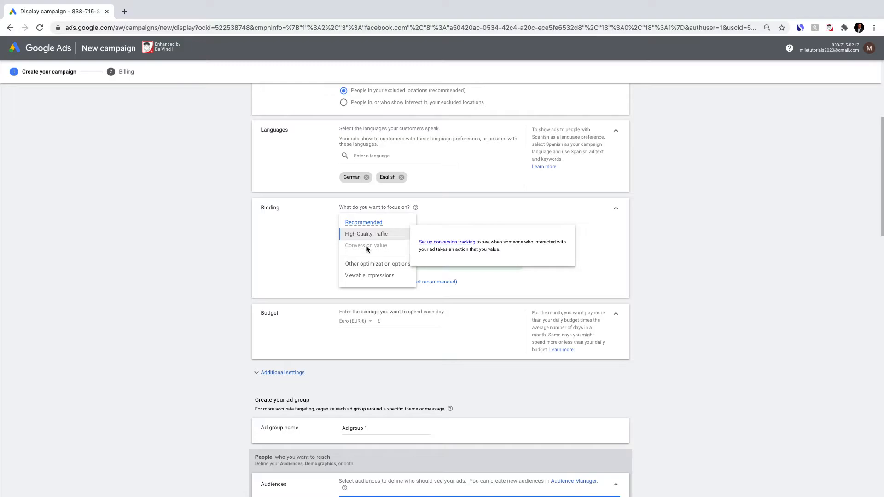
mouse_move(370, 255)
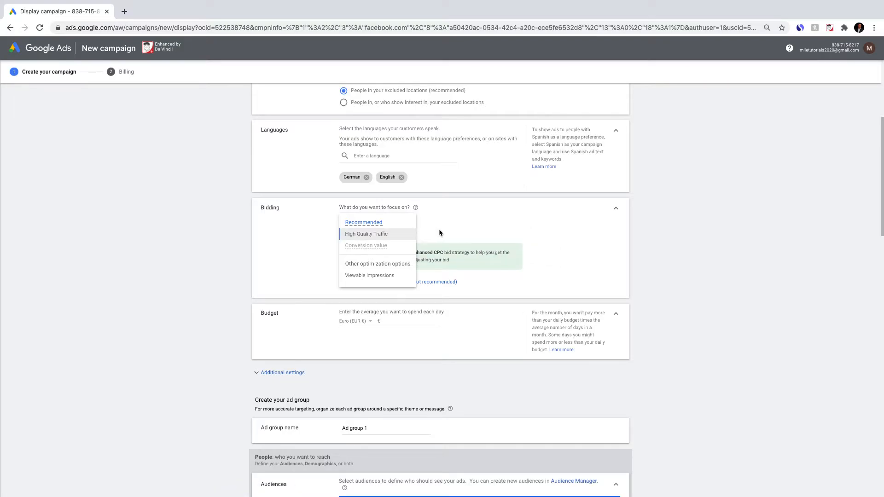
left_click(365, 233)
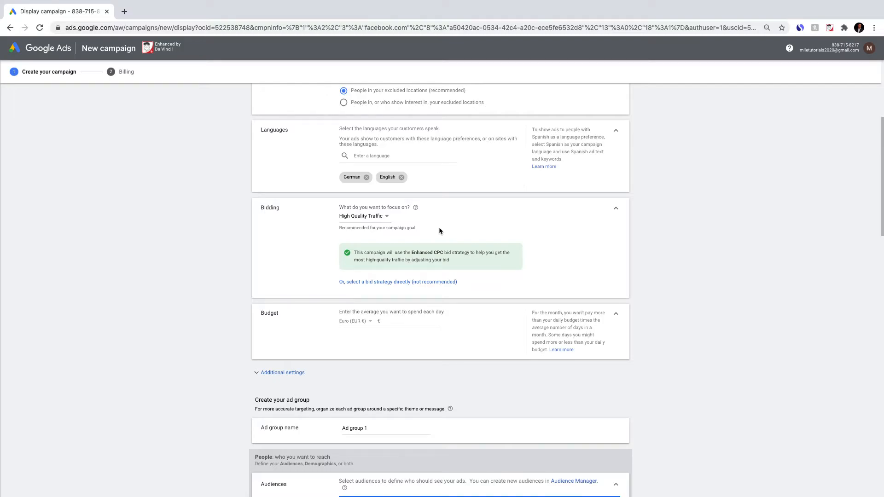
left_click(363, 216)
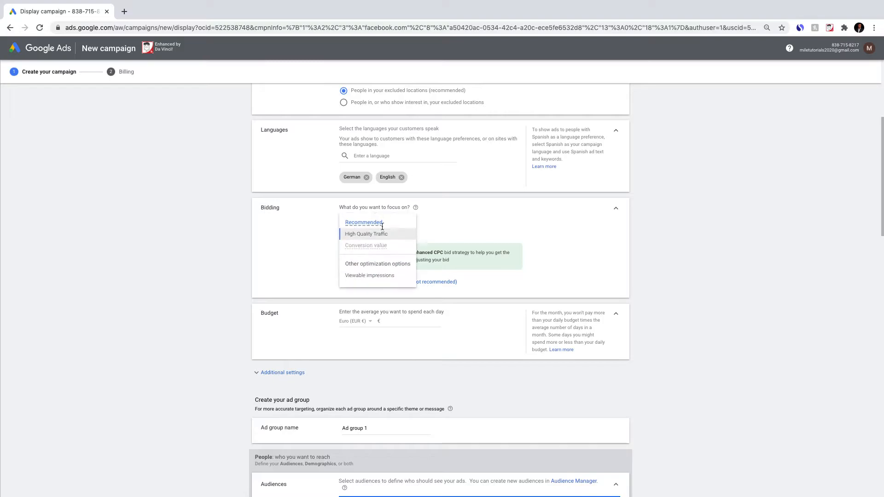
mouse_move(365, 245)
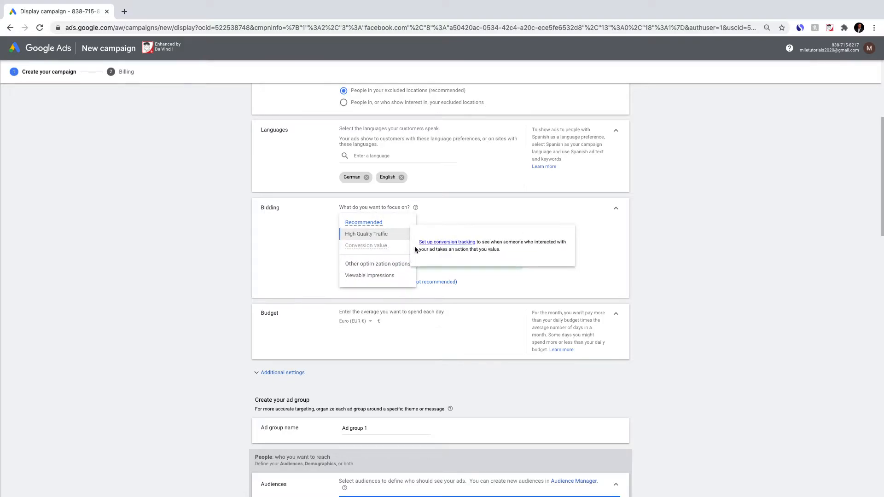
left_click(365, 233)
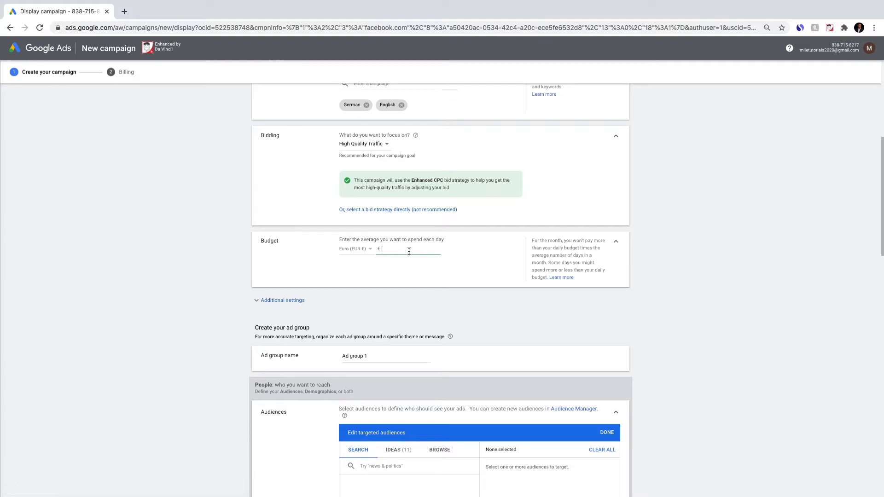
Step: Enter an average daily budget of €1,000 and scroll to the ad group section
type("1000")
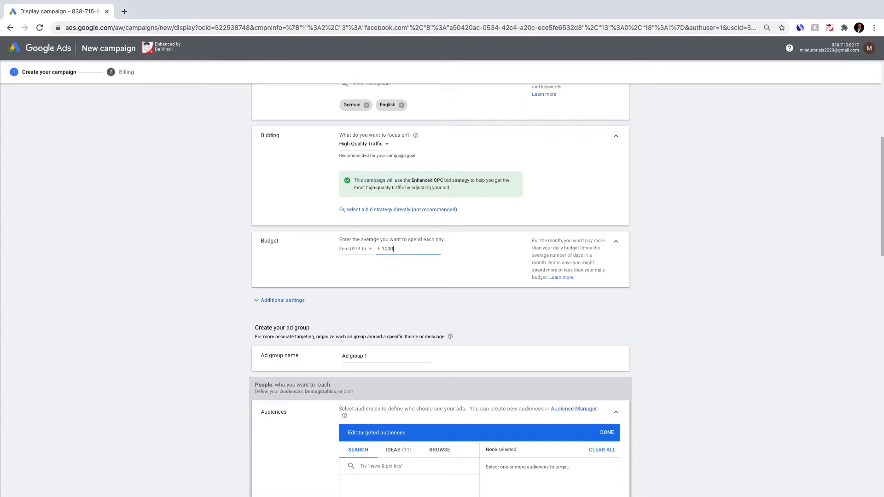
type("1,0")
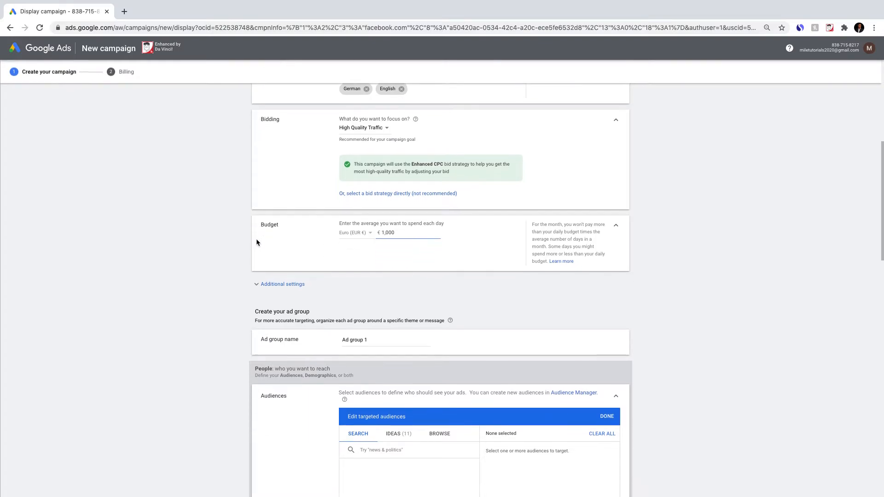
scroll("down", 3)
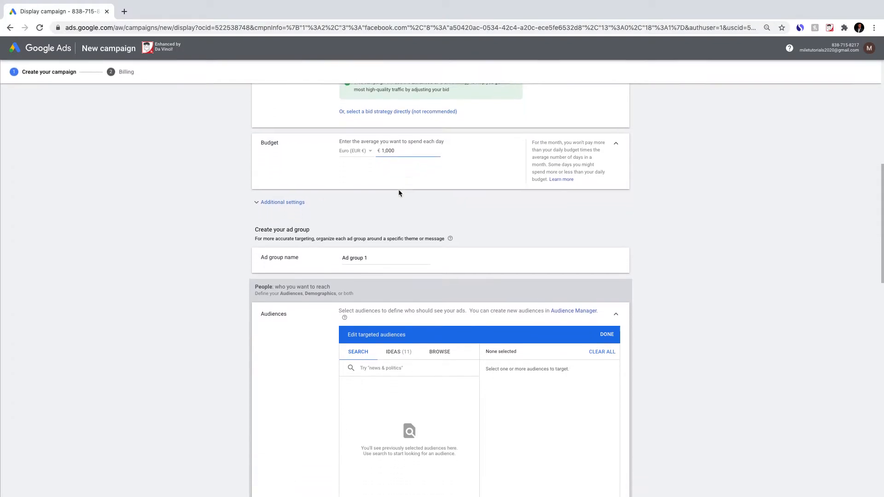
scroll("down", 3)
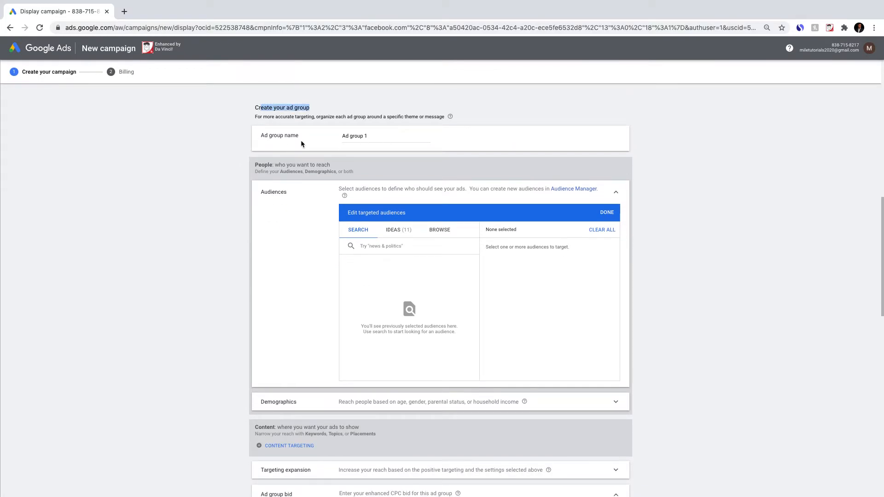
mouse_move(310, 145)
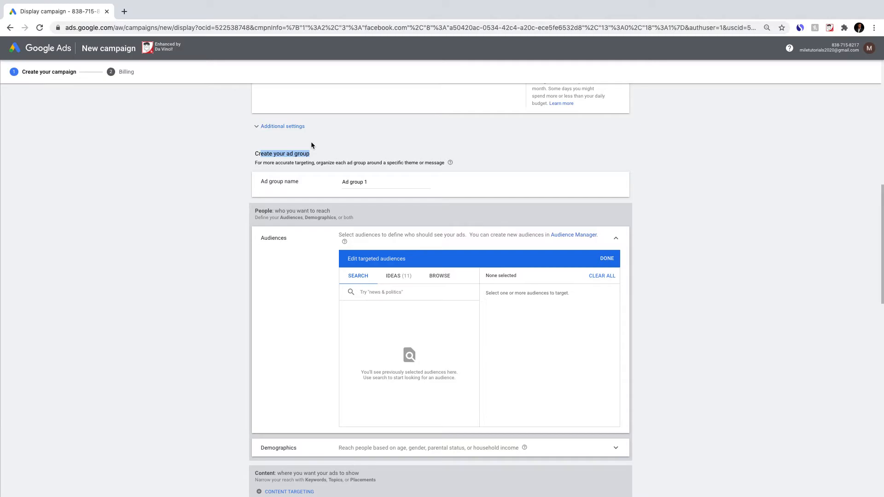
Step: Replace the ad group name 'Ad group 1' with 'Targeting Men'
left_click(385, 182)
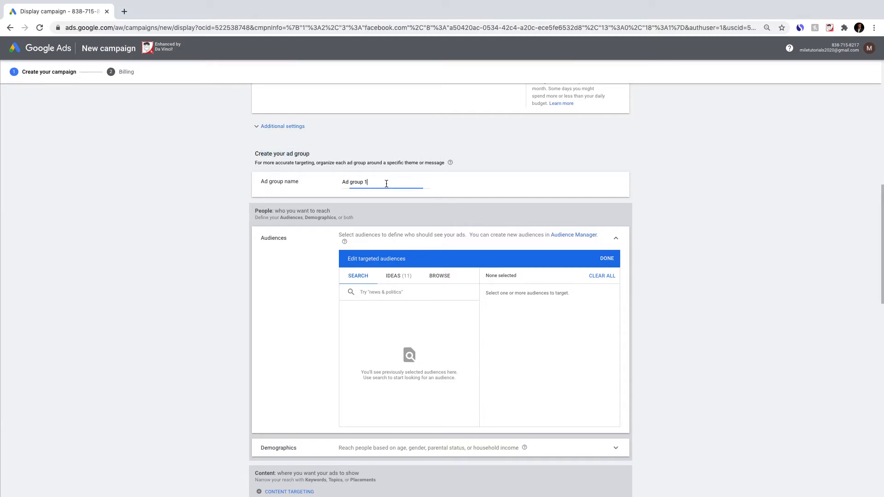
double_click(354, 181)
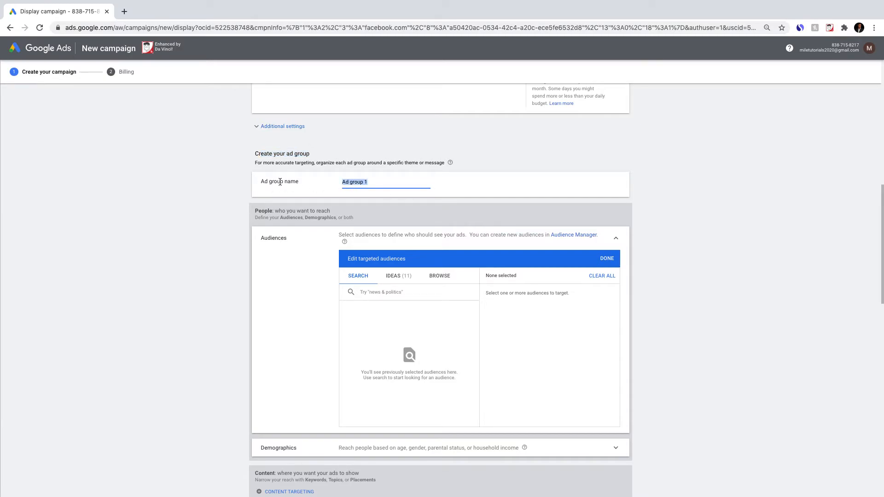
type("Targeting Men")
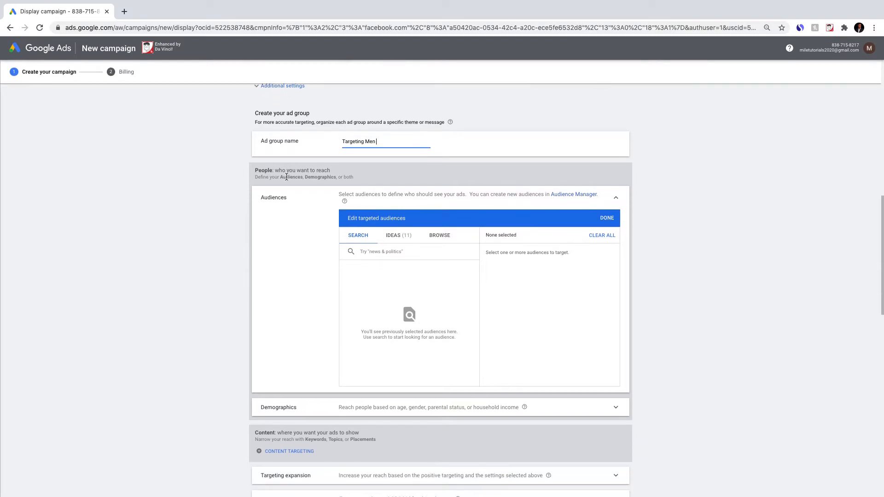
scroll("down", 3)
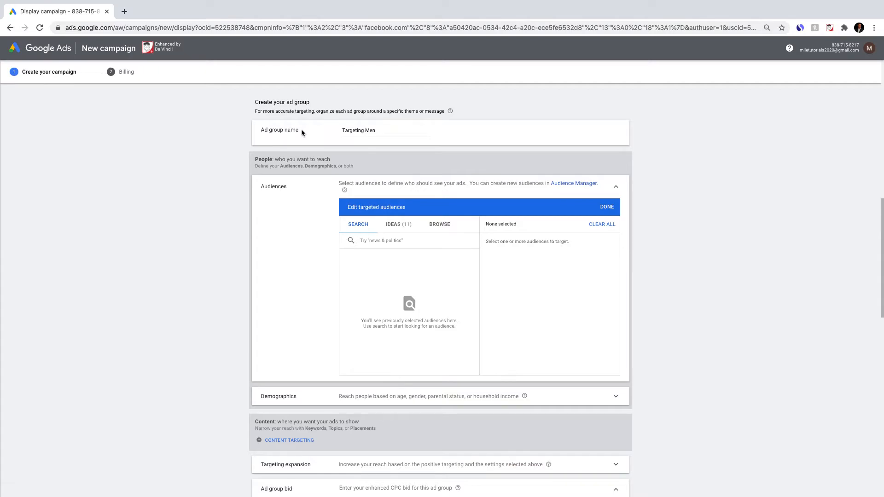
Step: Replace the ad group name 'Targeting Men' with 'All People Target'
double_click(358, 130)
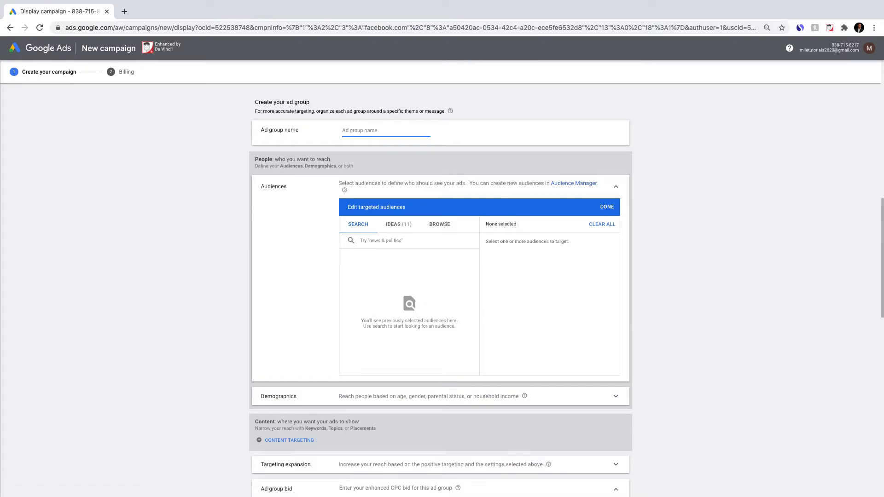
type("All People Targe")
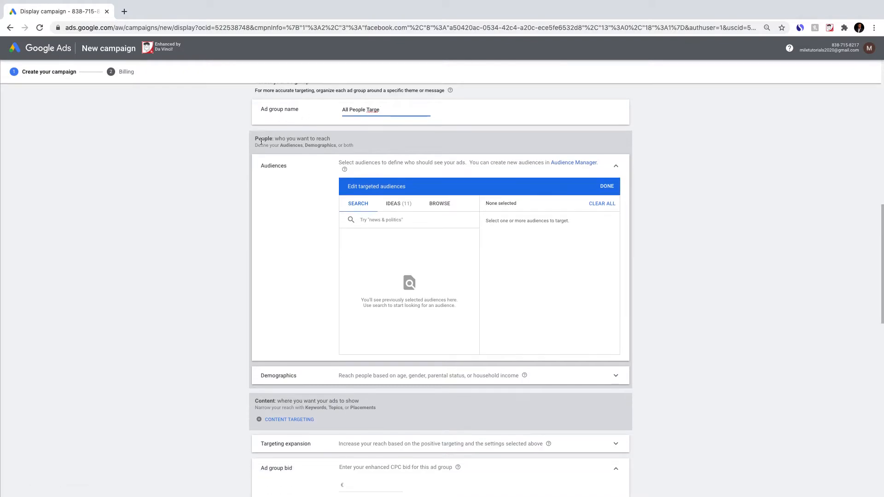
scroll("down", 3)
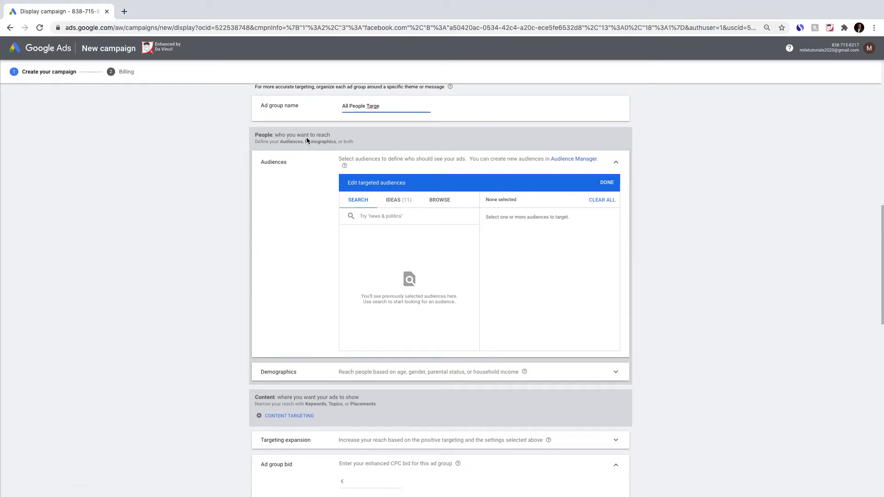
scroll("down", 3)
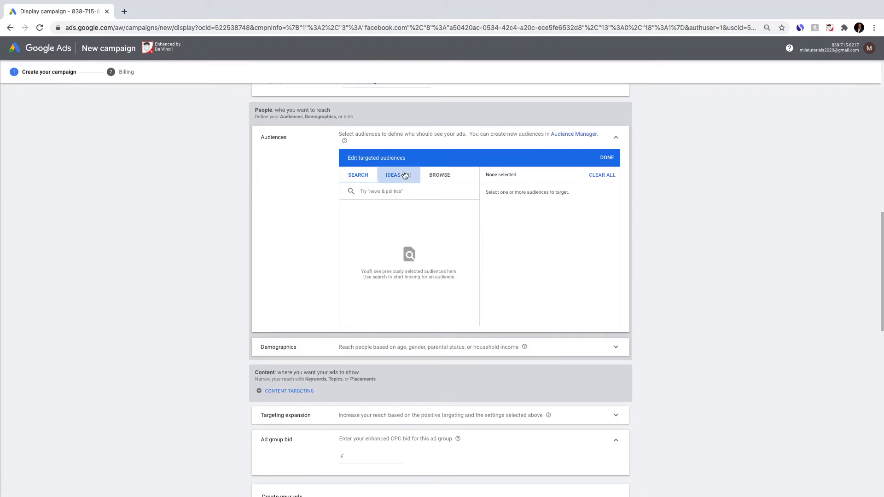
Step: Add website-based audience ideas, including facebook marketplace, to the ad group's targeting
left_click(393, 175)
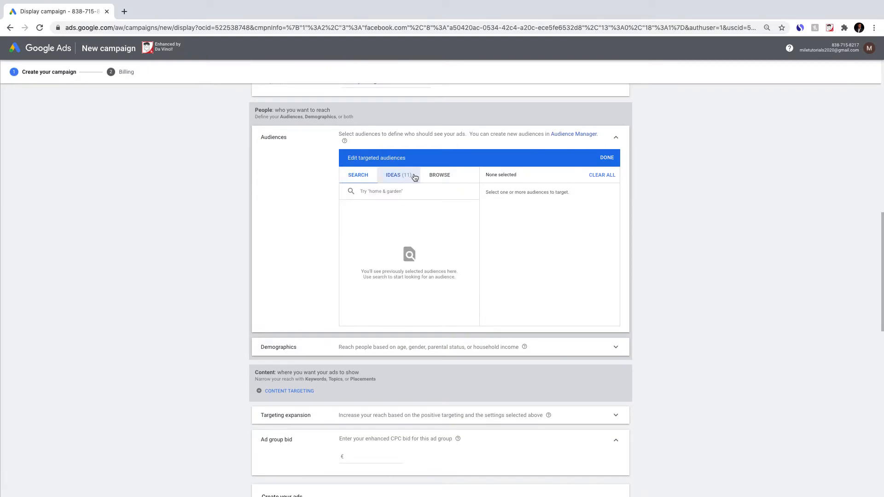
left_click(394, 175)
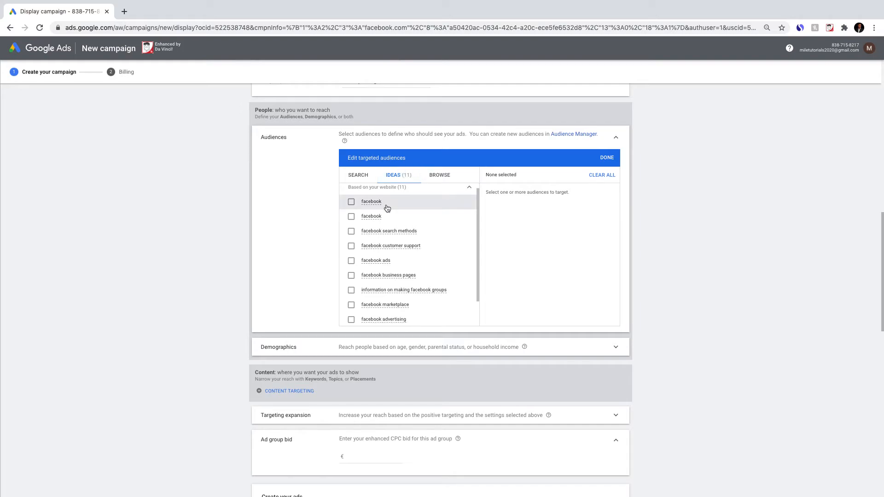
scroll("down", 3)
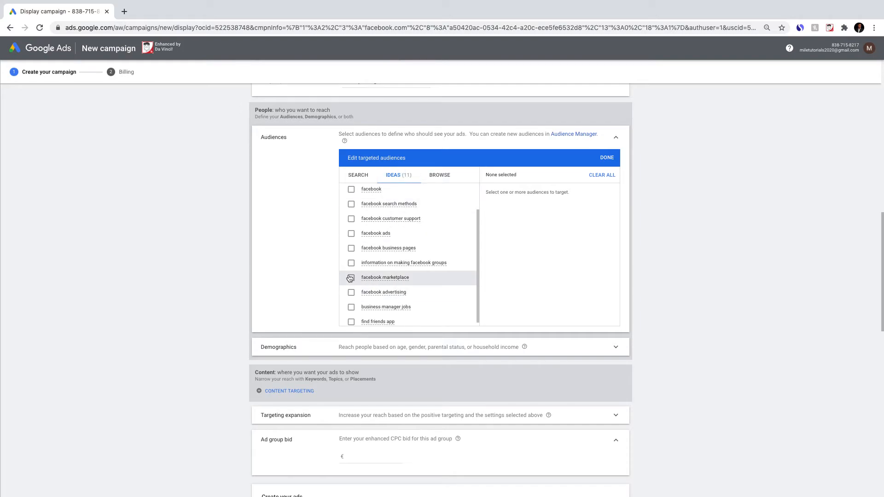
left_click(351, 277)
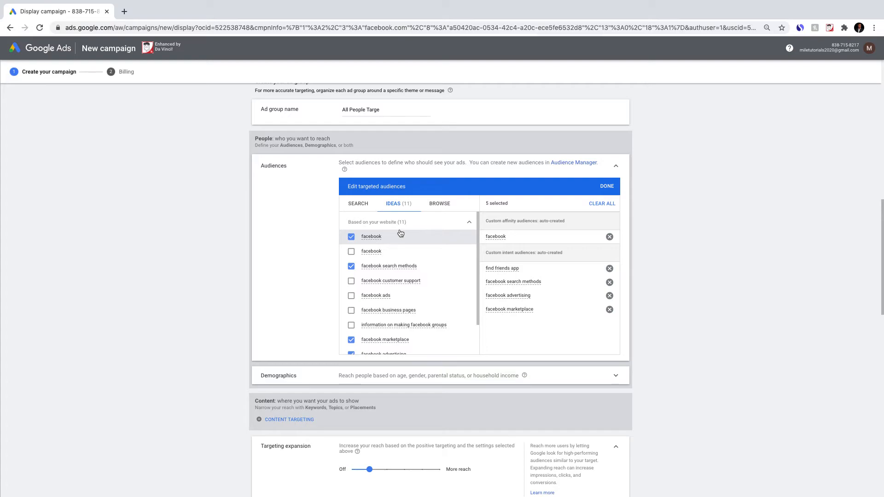
mouse_move(413, 222)
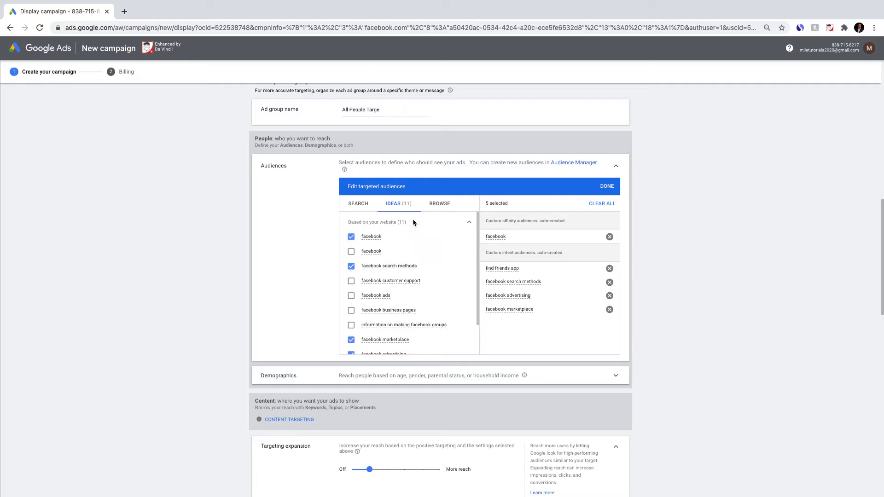
Step: Browse audience categories and open the interests and habits category
left_click(439, 204)
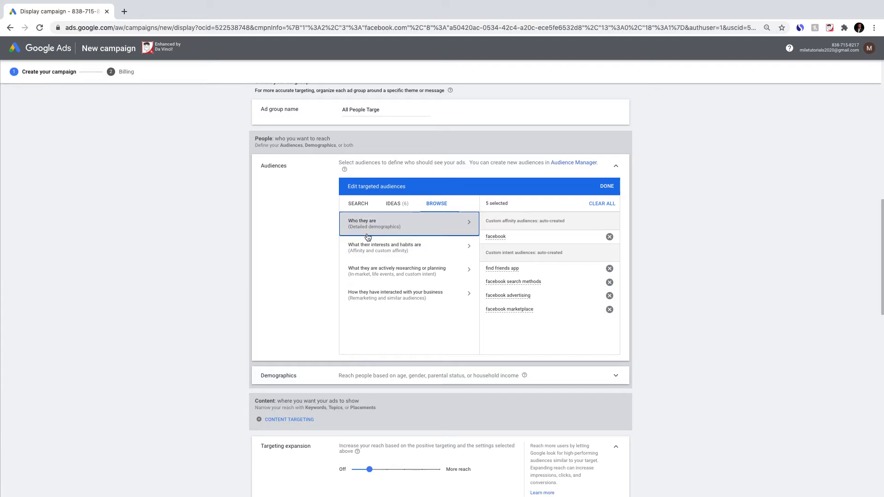
mouse_move(384, 246)
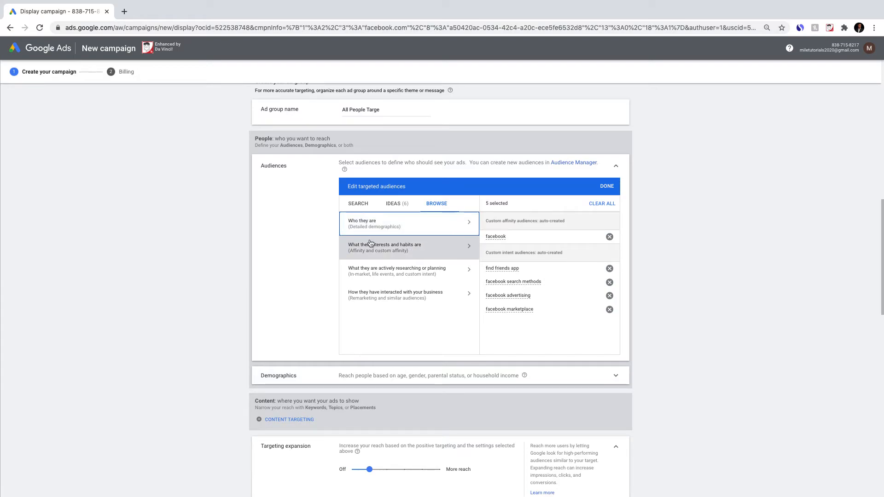
left_click(384, 247)
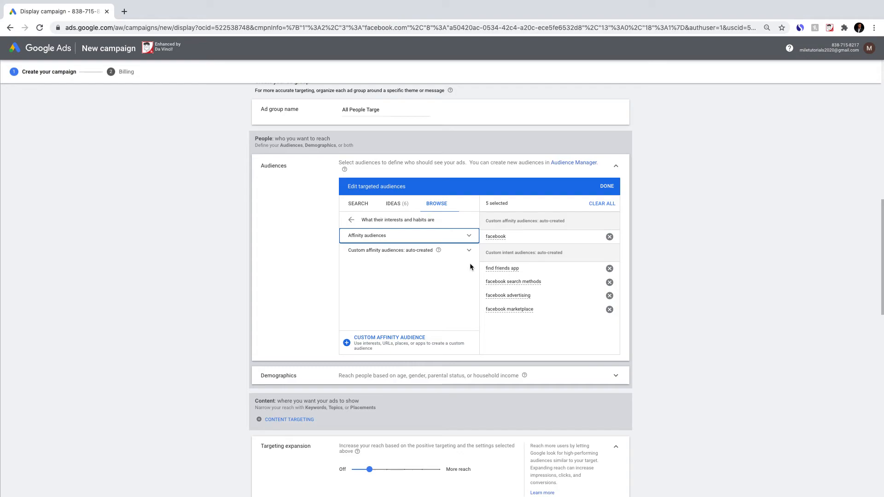
left_click(397, 204)
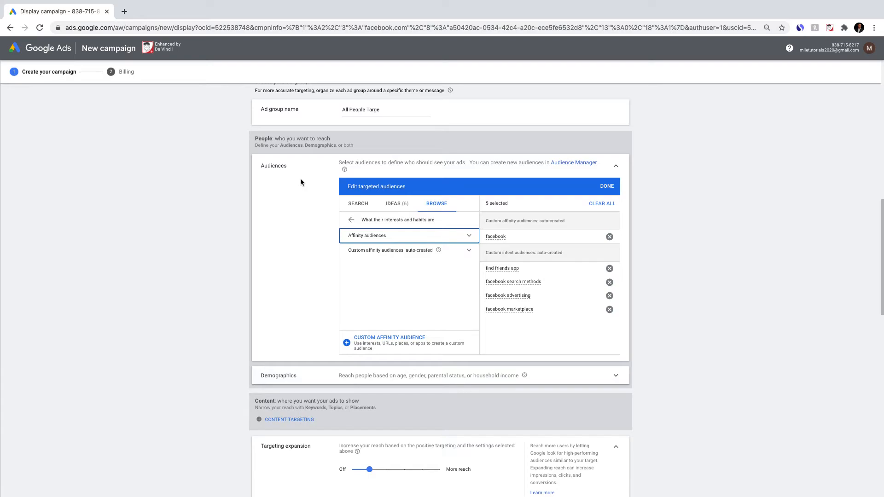
mouse_move(304, 181)
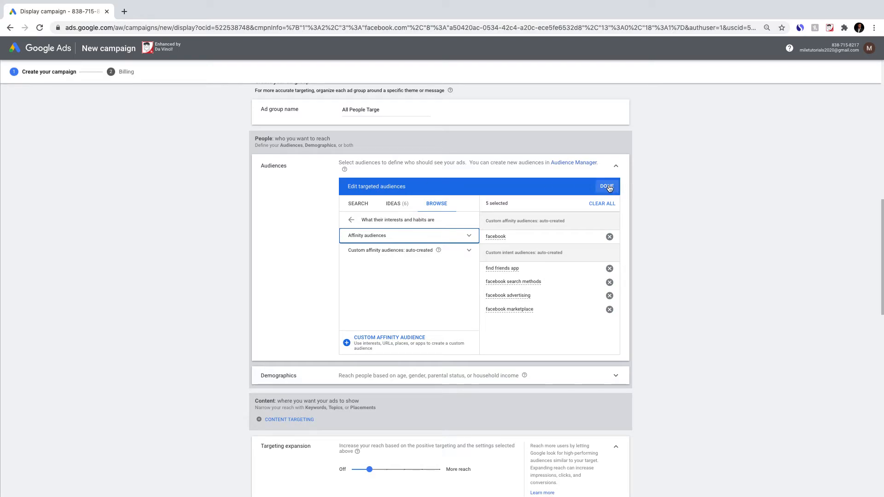
Step: Confirm the five selected audiences and scroll down the ad group summary
left_click(607, 186)
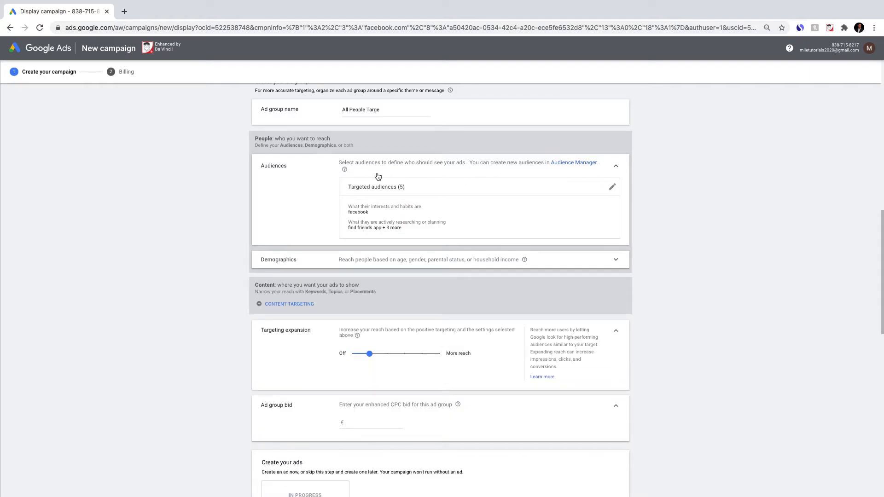
scroll("down", 3)
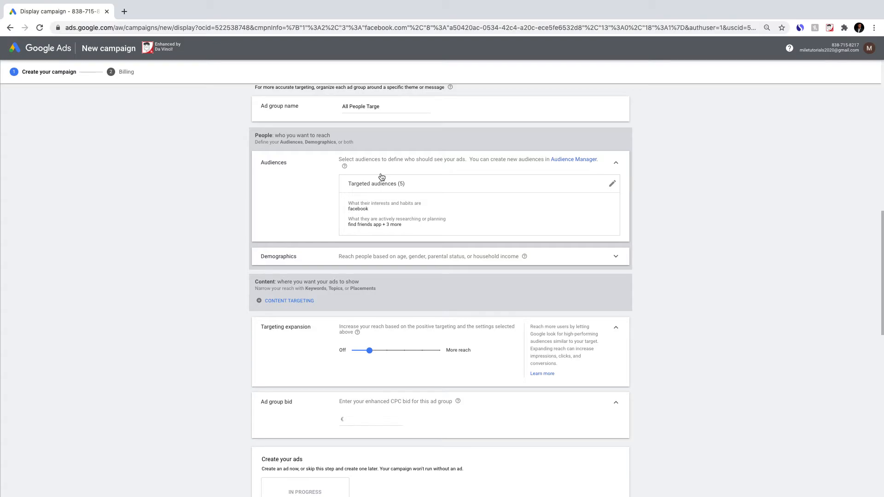
scroll("down", 3)
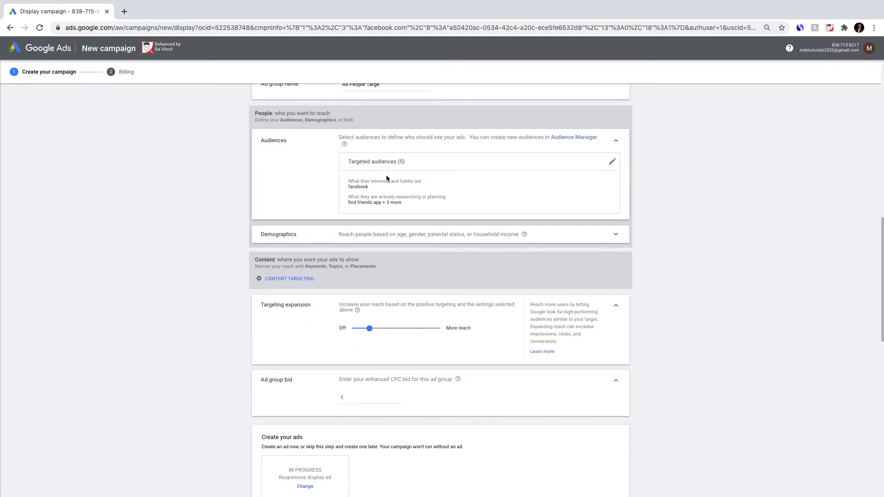
scroll("down", 3)
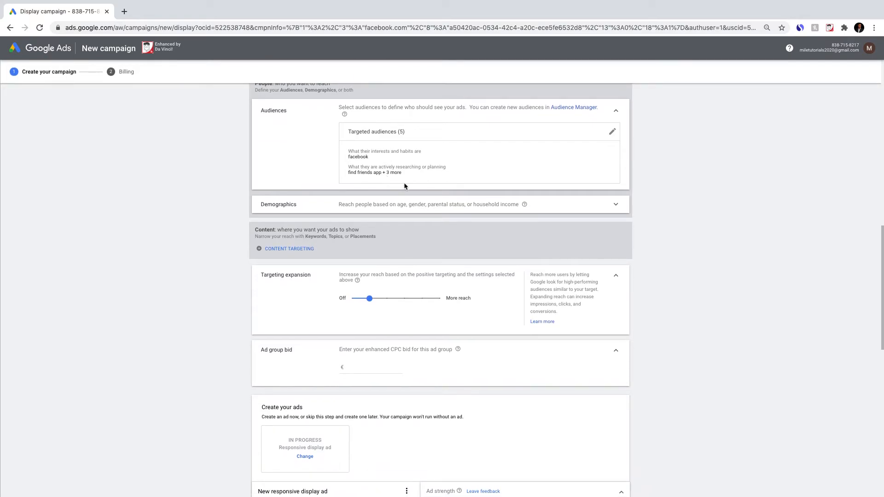
scroll("down", 3)
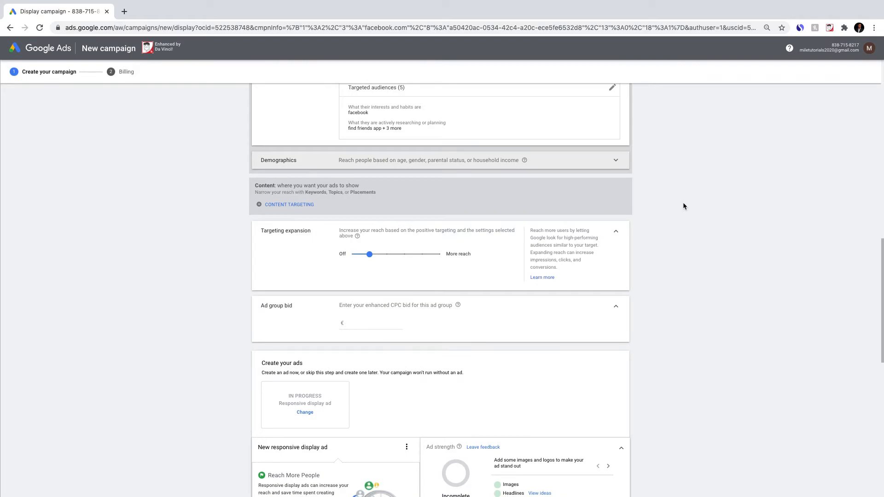
scroll("down", 3)
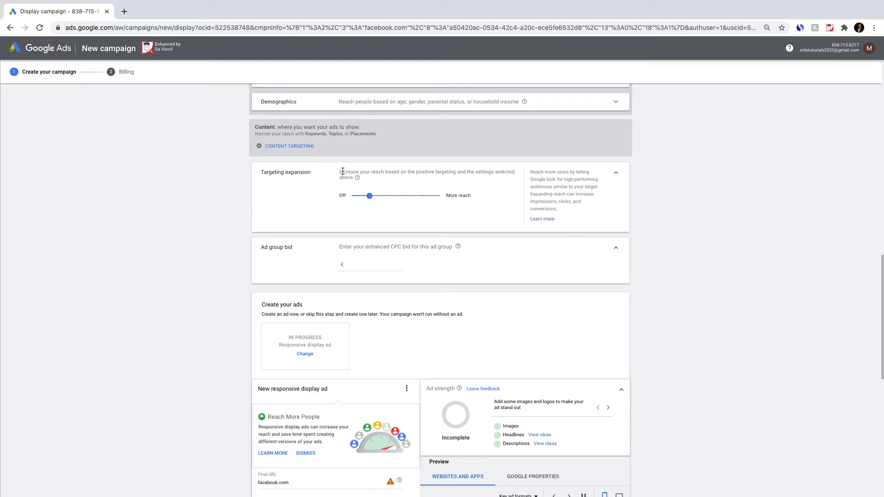
left_click_drag(342, 172, 489, 172)
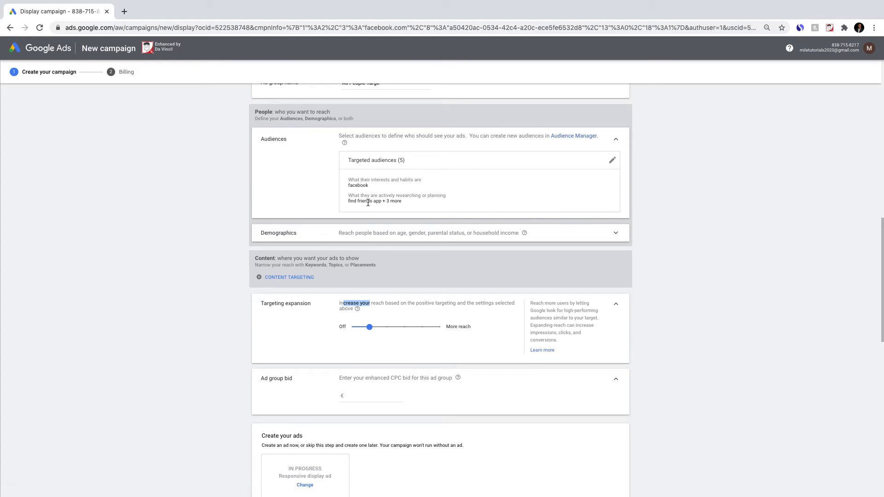
scroll("down", 3)
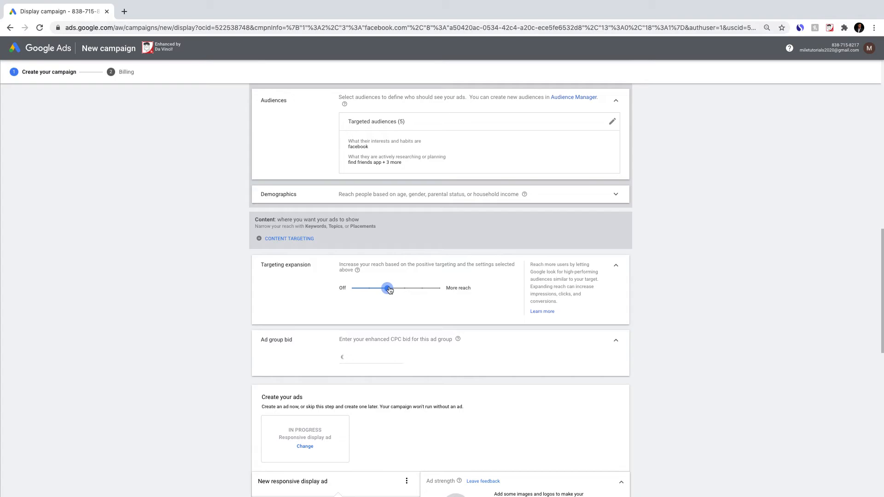
left_click_drag(387, 289, 404, 288)
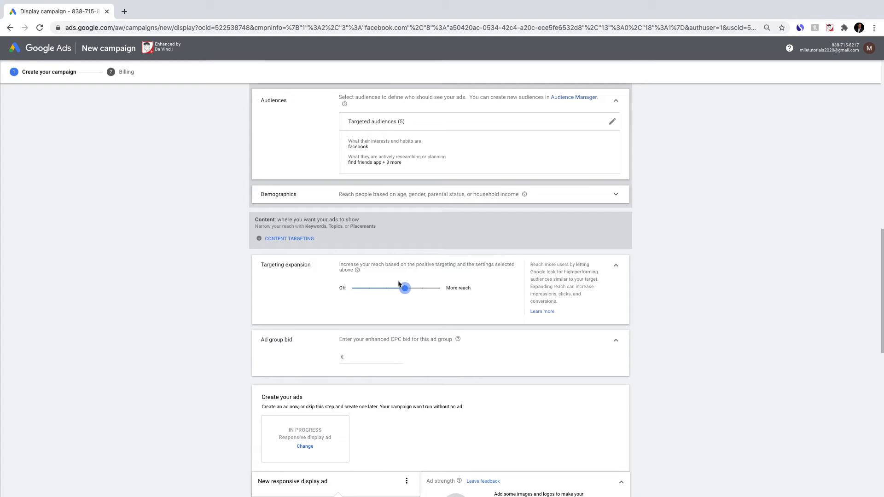
mouse_move(275, 265)
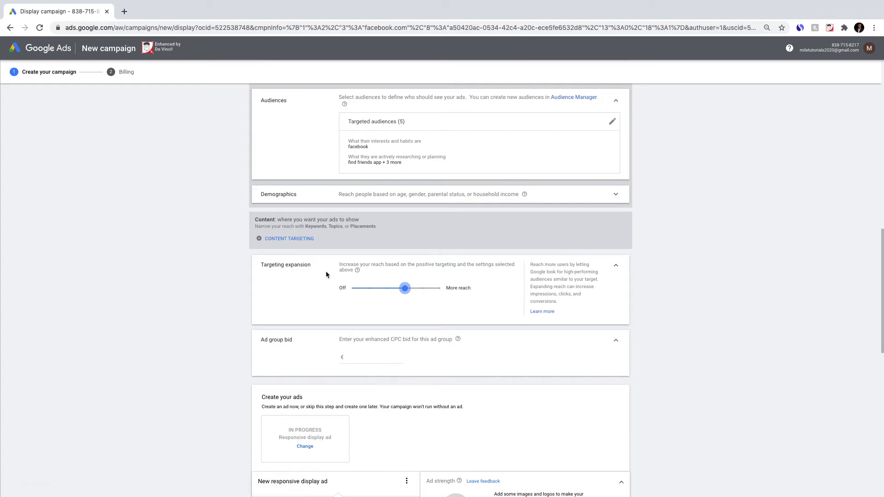
mouse_move(559, 307)
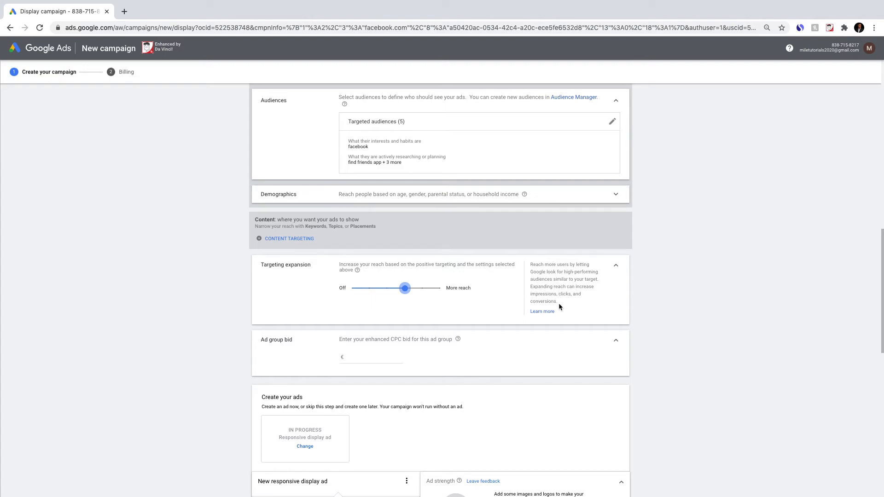
mouse_move(559, 304)
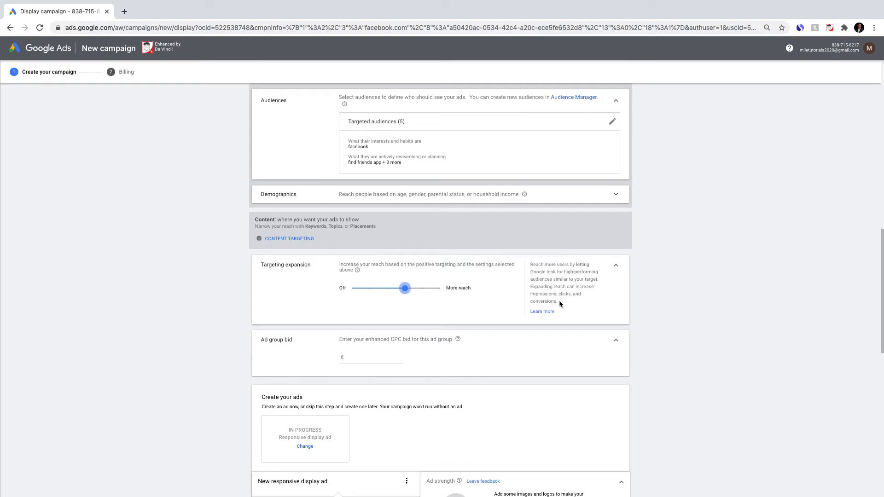
left_click_drag(404, 288, 369, 288)
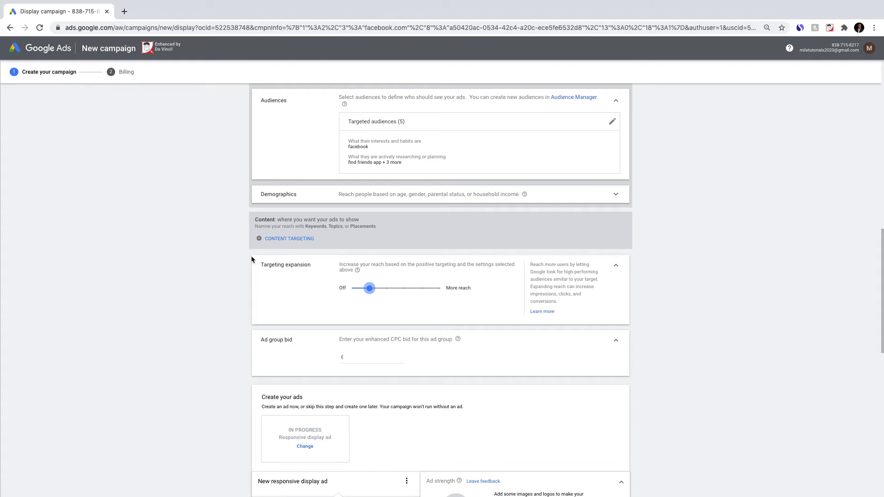
mouse_move(393, 288)
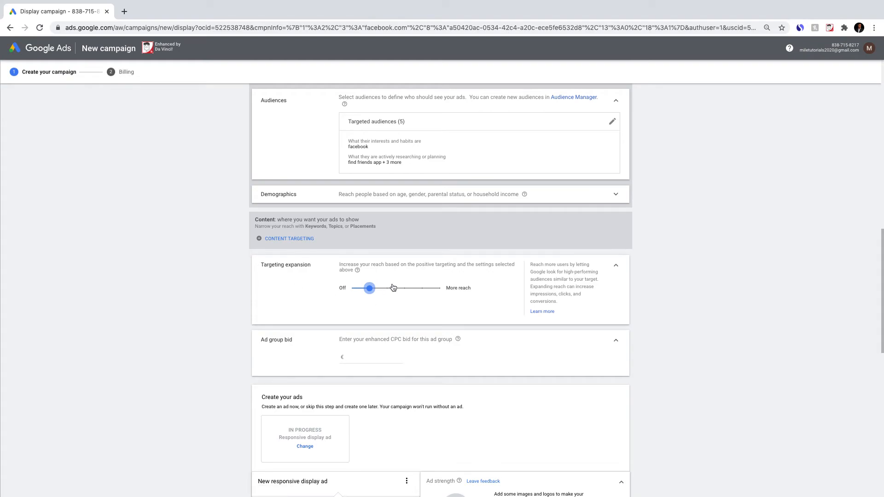
left_click_drag(369, 288, 352, 288)
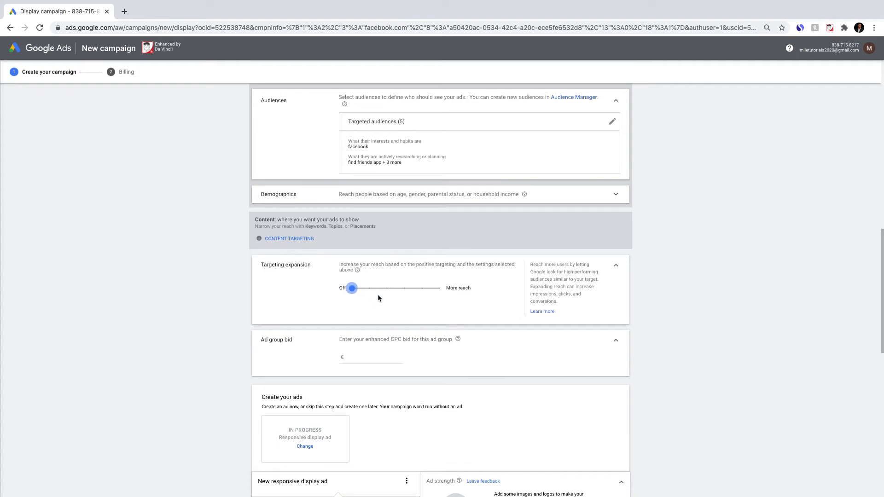
mouse_move(376, 297)
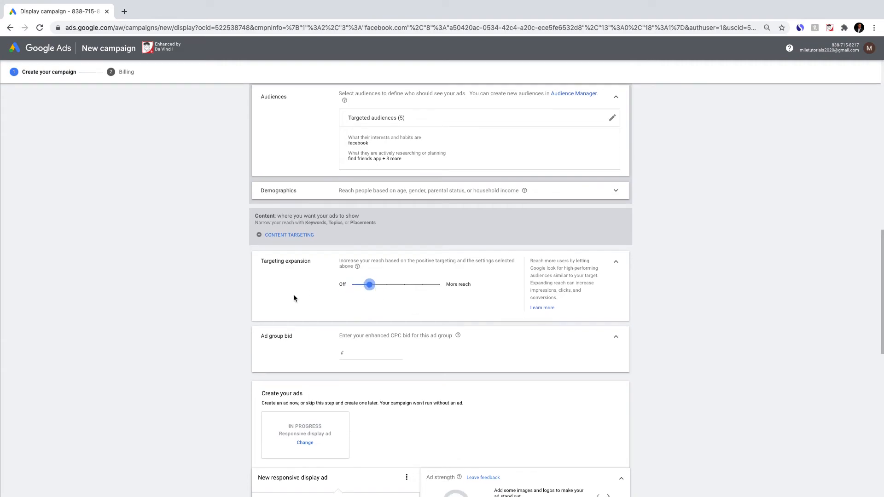
scroll("down", 3)
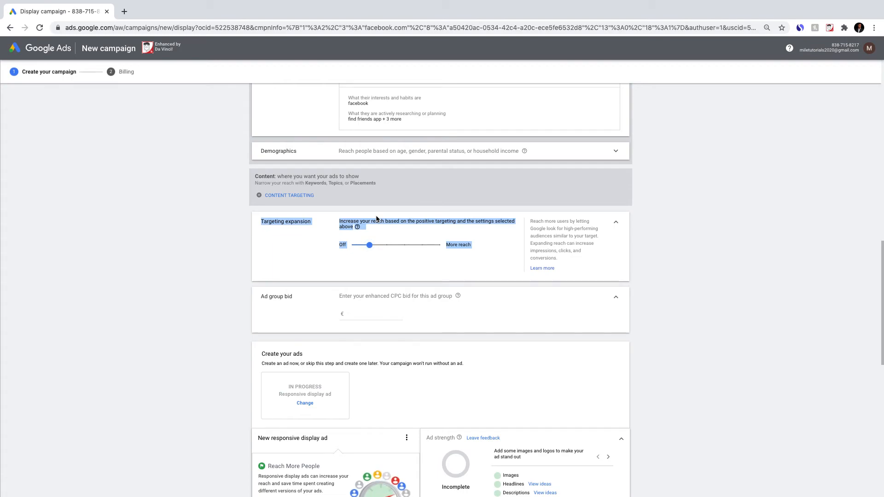
scroll("down", 3)
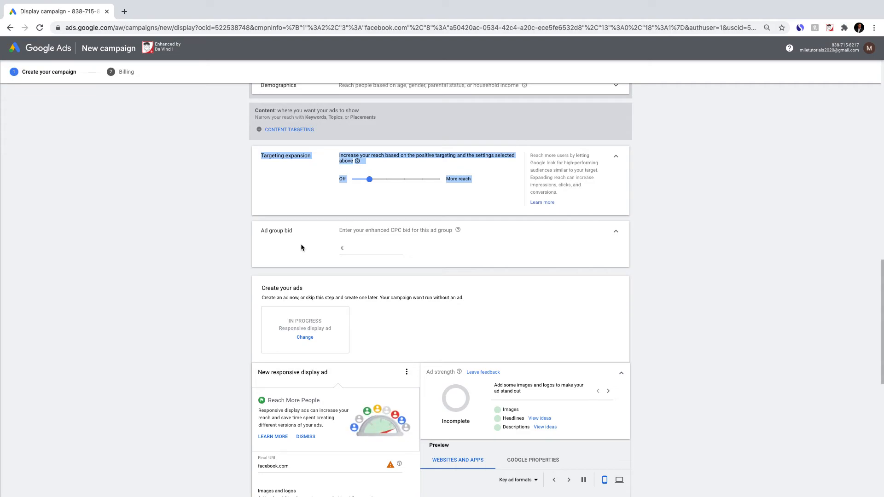
mouse_move(276, 232)
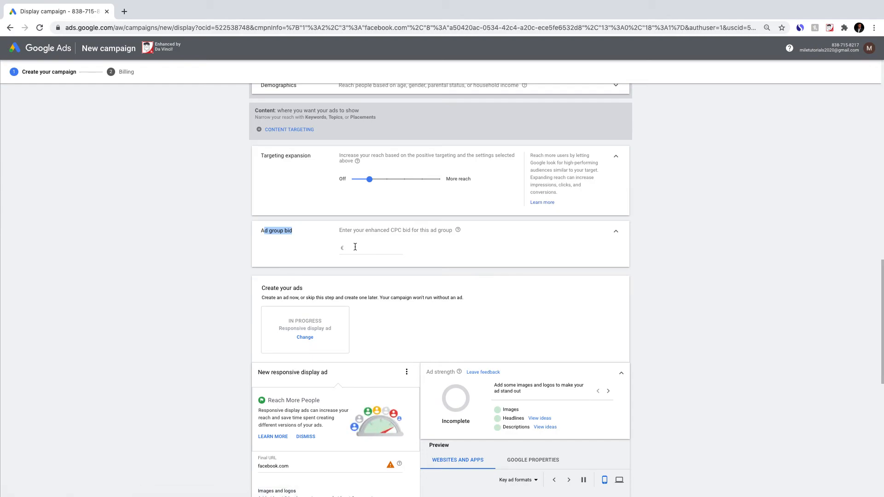
Step: Collapse the Ad group bid card, leaving the CPC bid empty
double_click(395, 230)
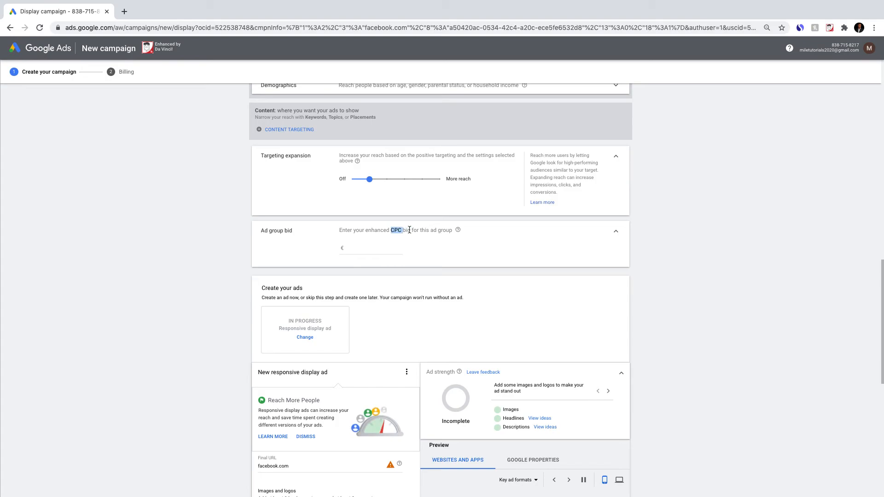
mouse_move(690, 257)
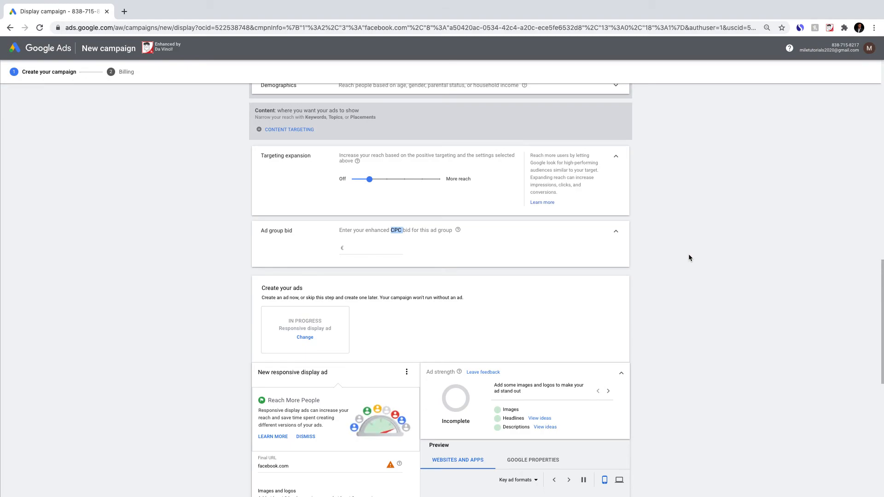
mouse_move(657, 249)
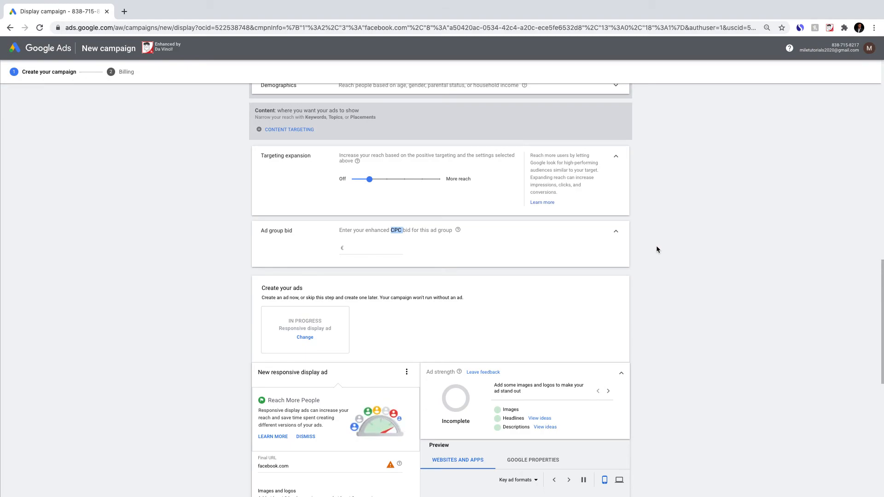
scroll("down", 3)
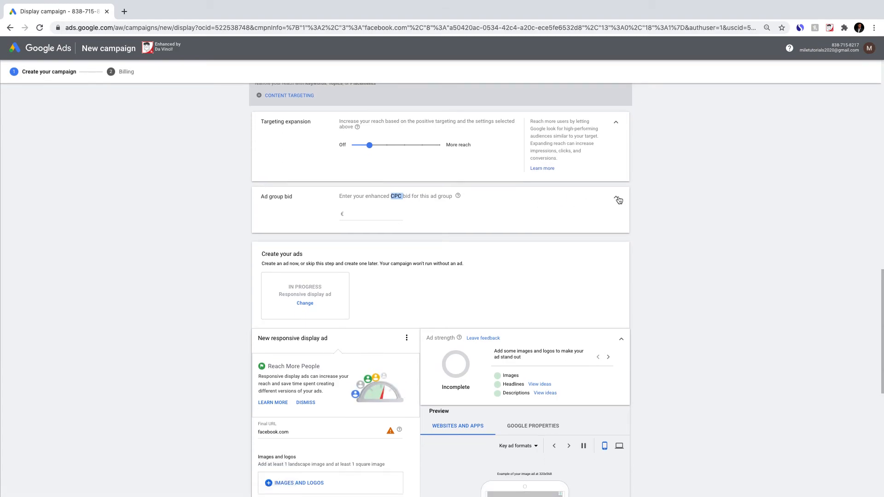
left_click(616, 196)
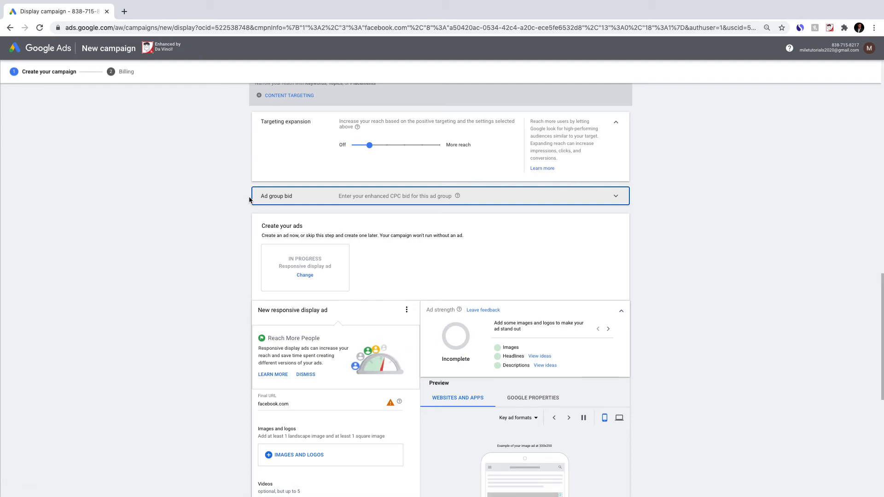
scroll("down", 3)
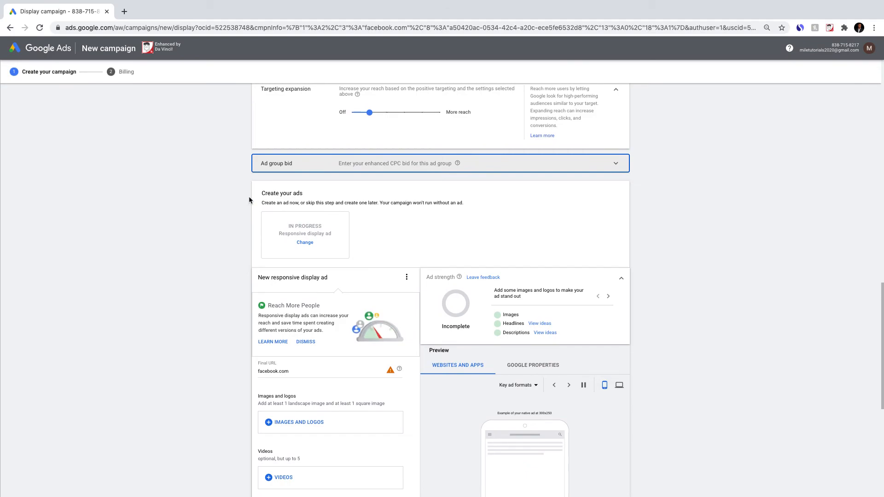
scroll("down", 3)
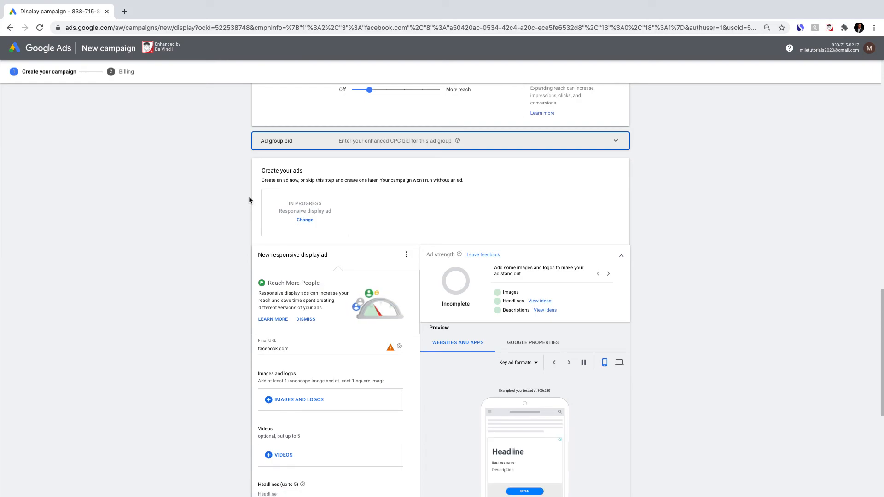
scroll("down", 3)
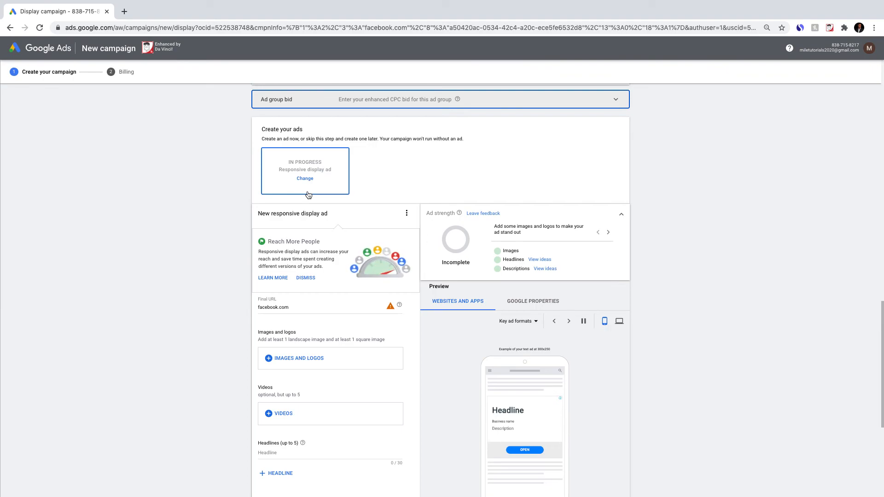
scroll("down", 3)
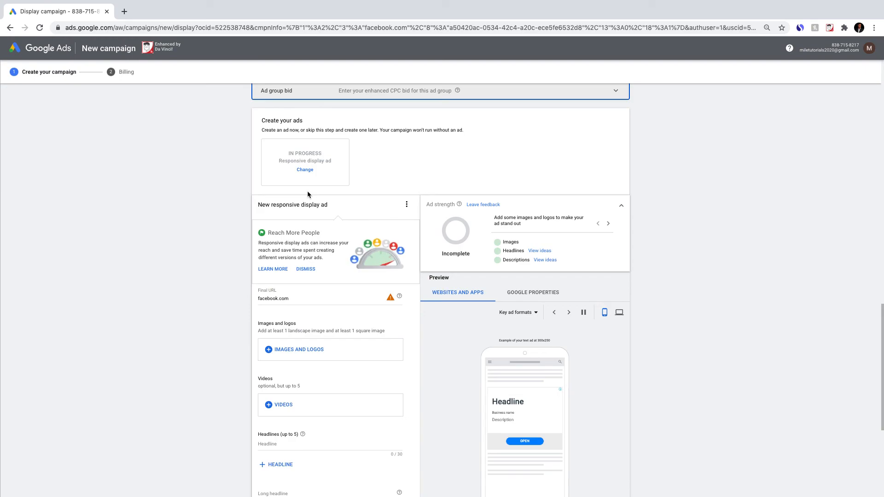
mouse_move(110, 176)
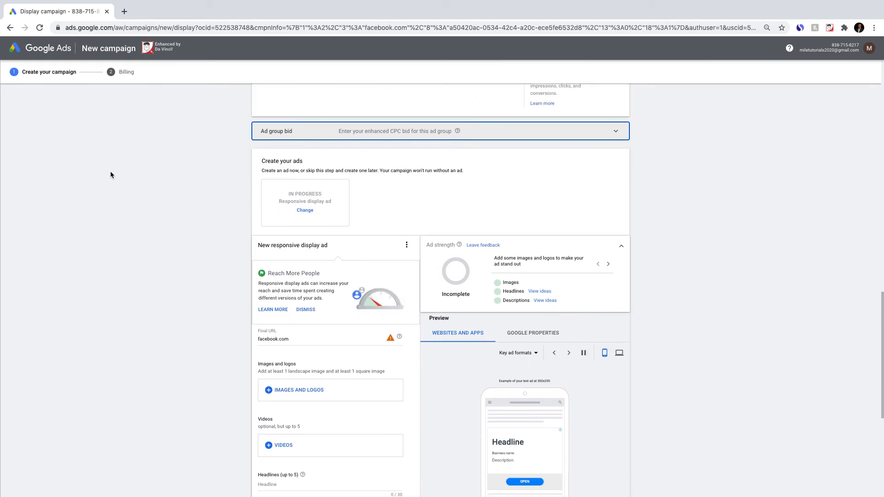
scroll("down", 3)
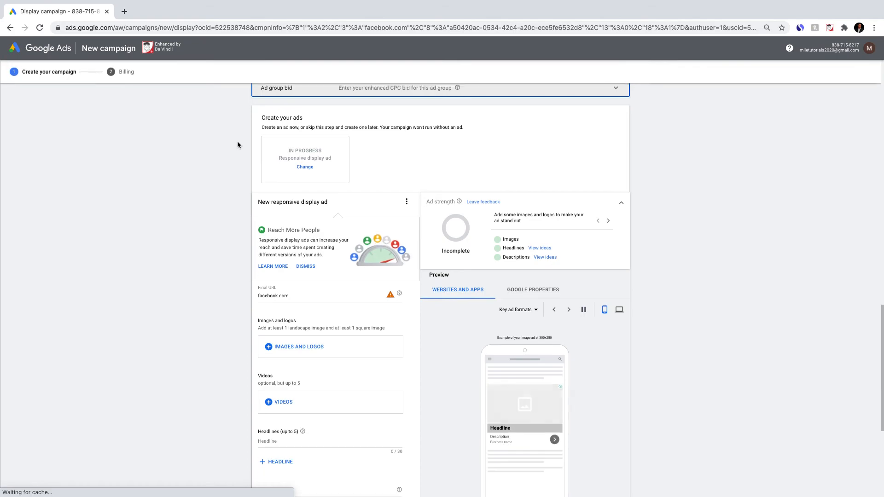
scroll("down", 3)
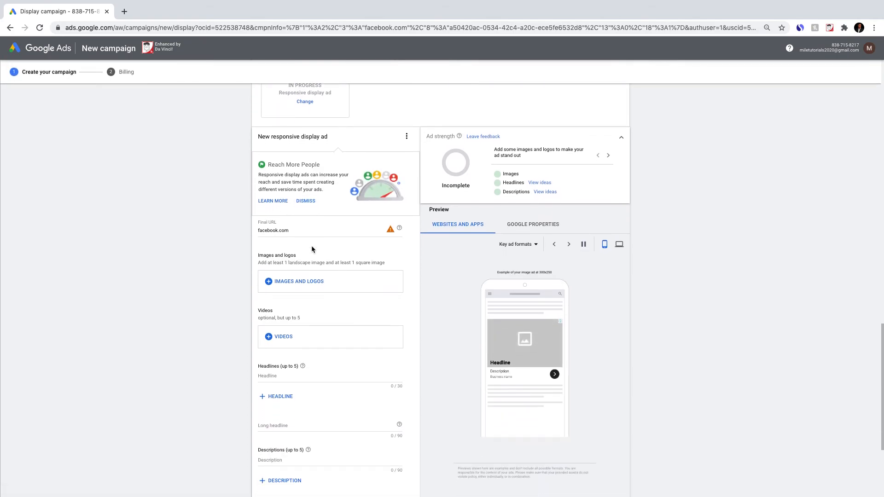
scroll("down", 3)
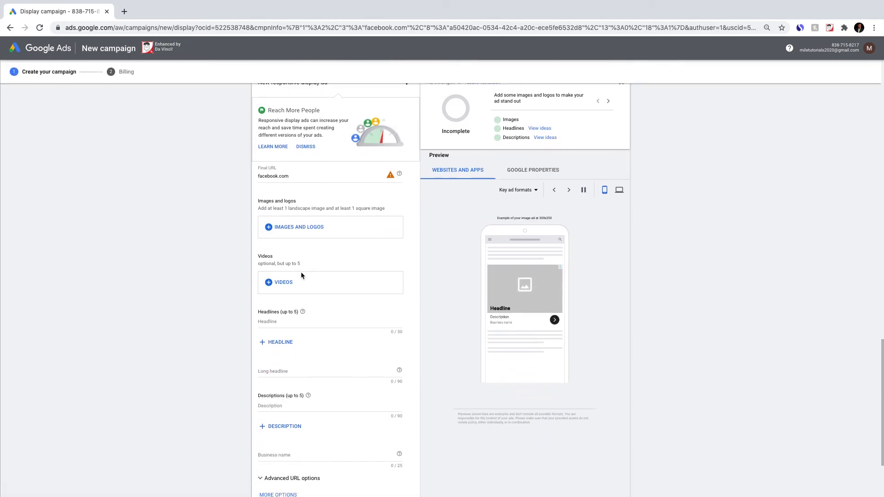
Step: Add the headlines 'Facebook - Log In or Sign Up' and 'It's quick and easy'
left_click(331, 288)
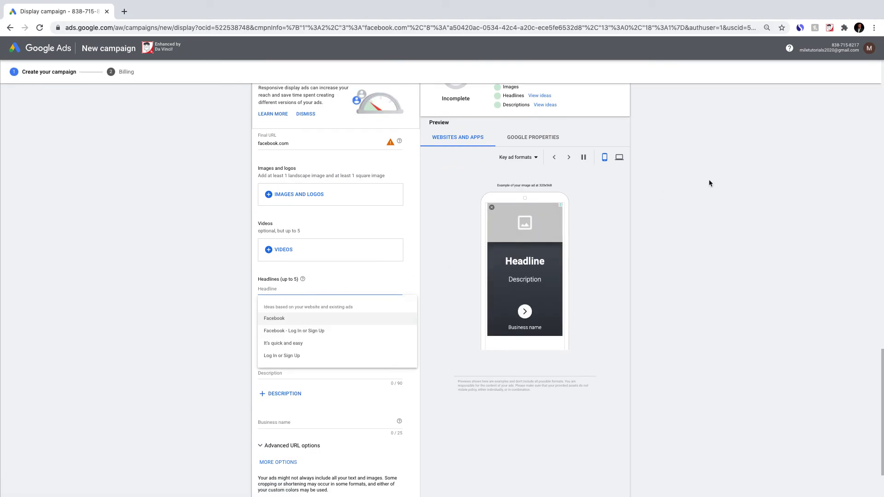
left_click(618, 156)
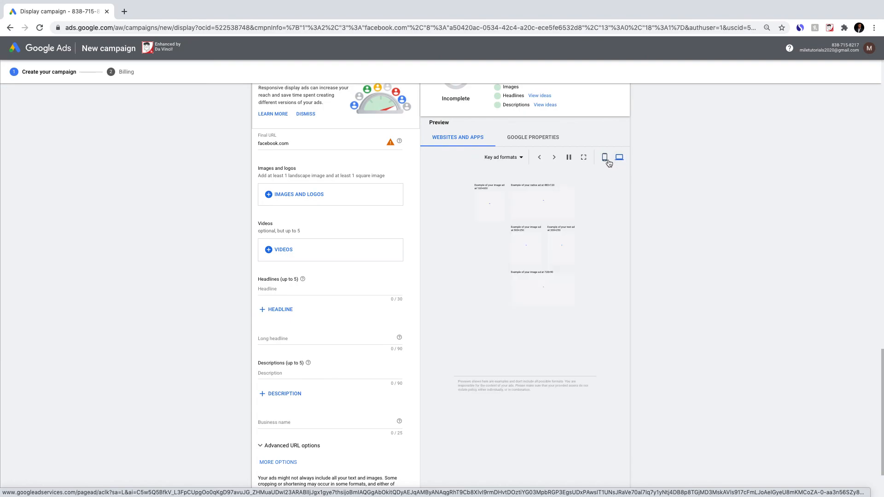
left_click(604, 157)
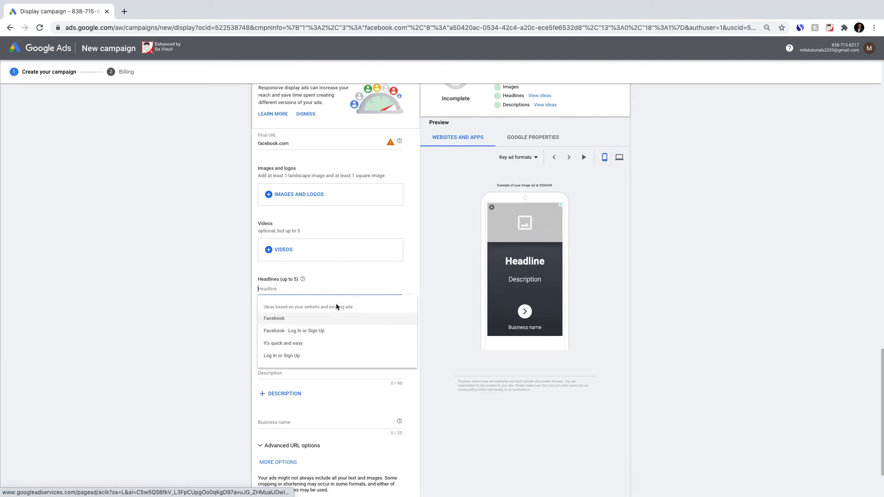
left_click(293, 330)
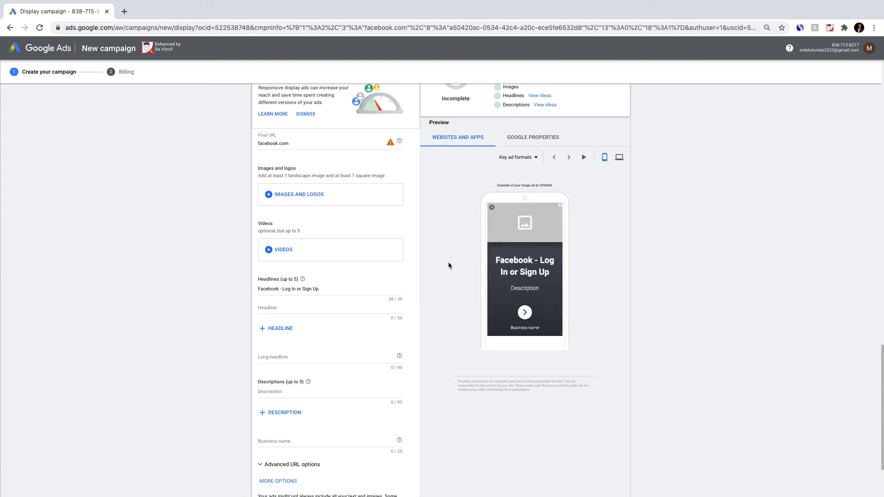
left_click(329, 308)
type("It's quick and easy")
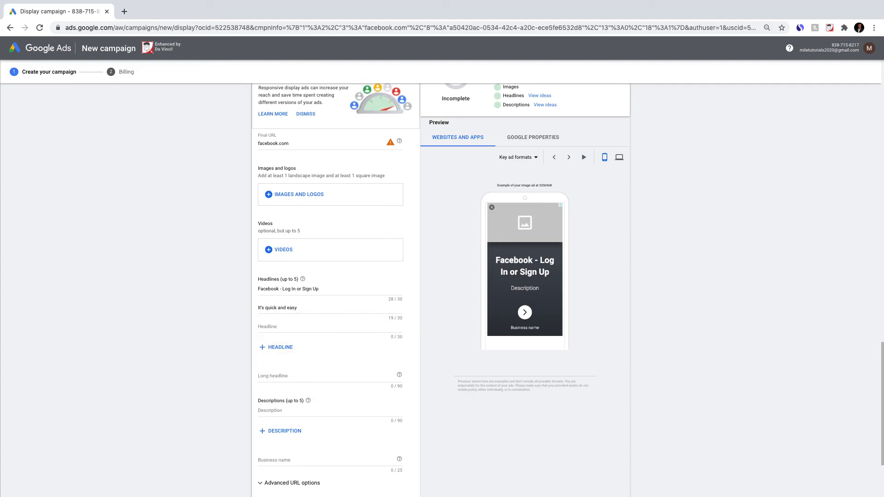
left_click(569, 157)
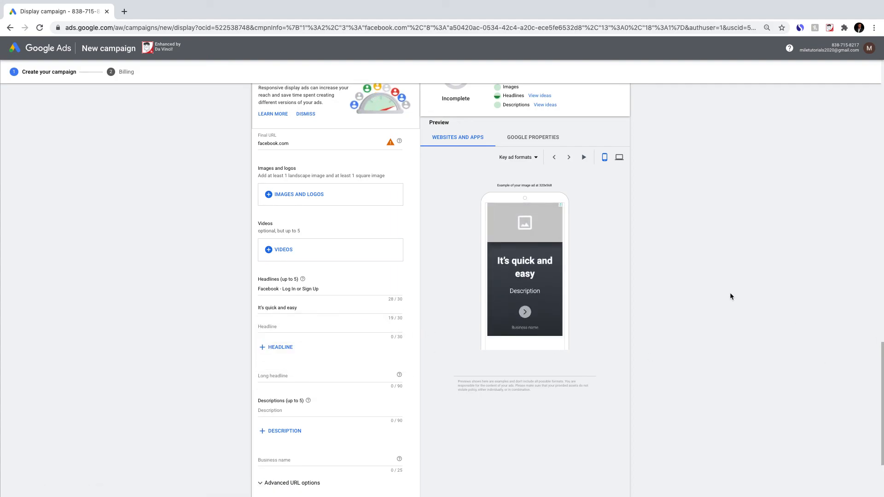
scroll("down", 3)
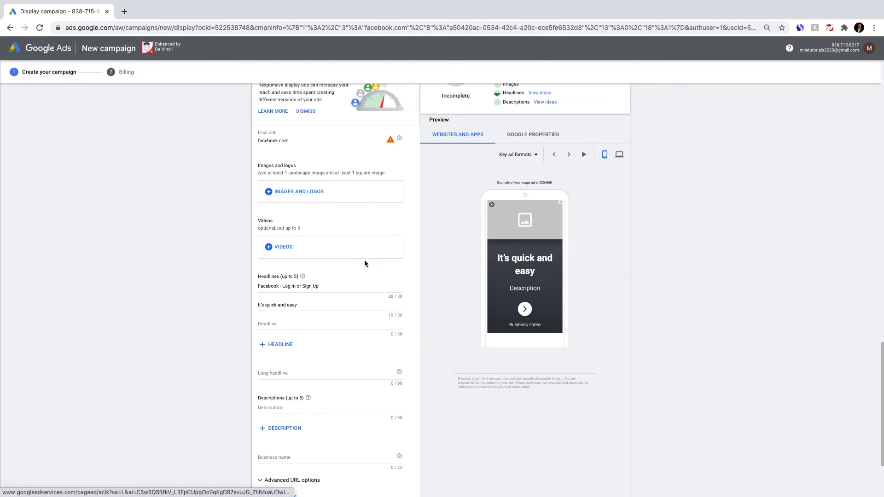
scroll("down", 3)
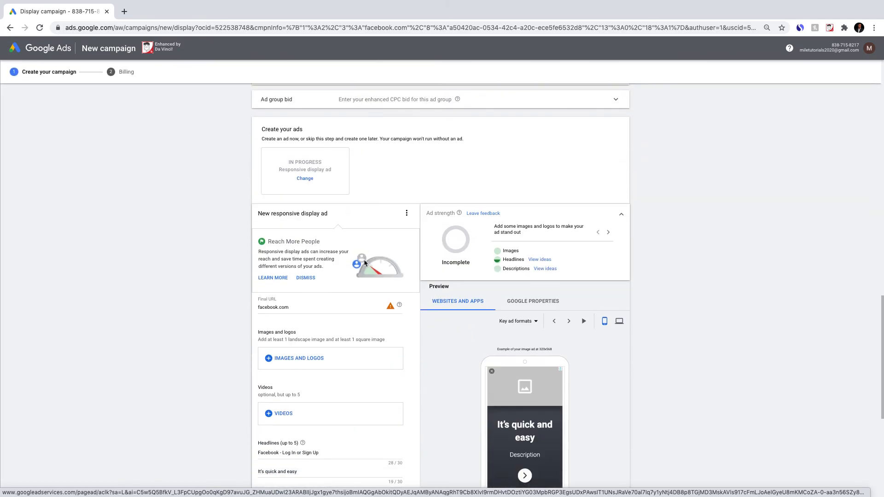
scroll("down", 3)
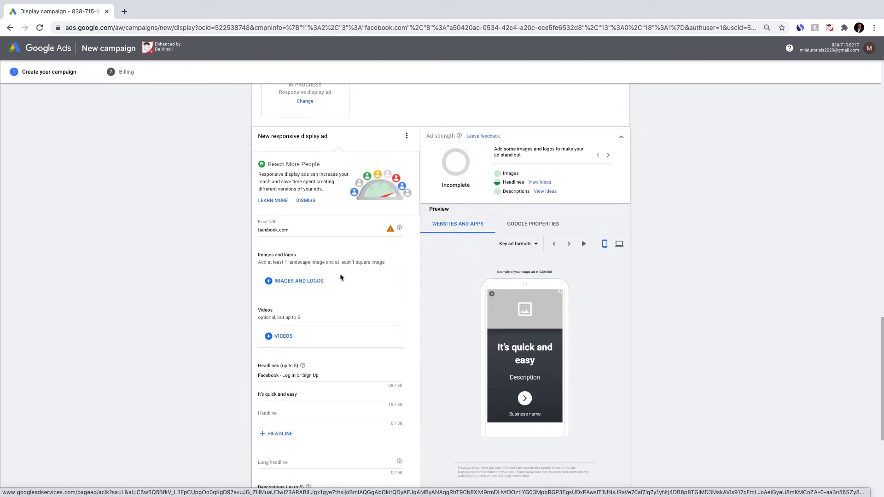
mouse_move(389, 246)
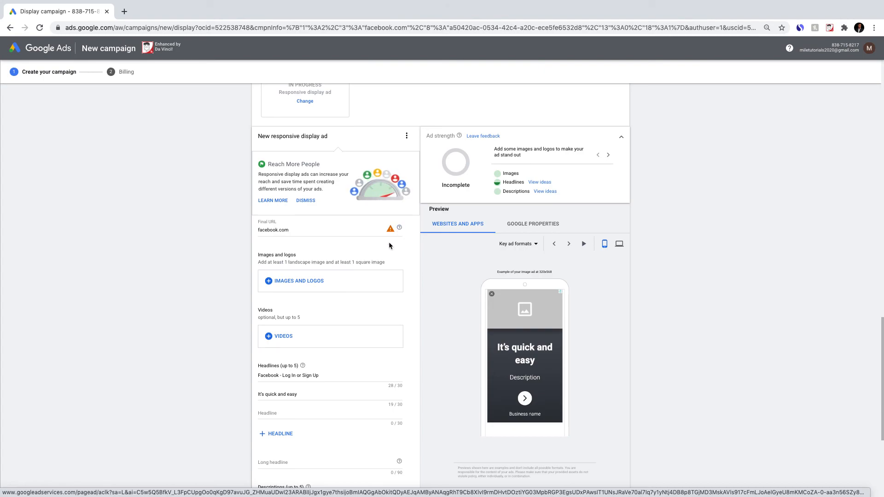
scroll("down", 3)
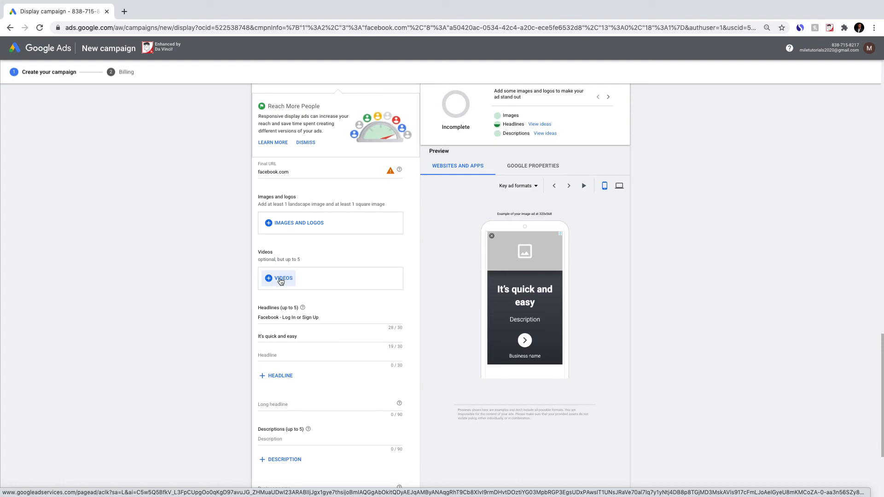
mouse_move(291, 283)
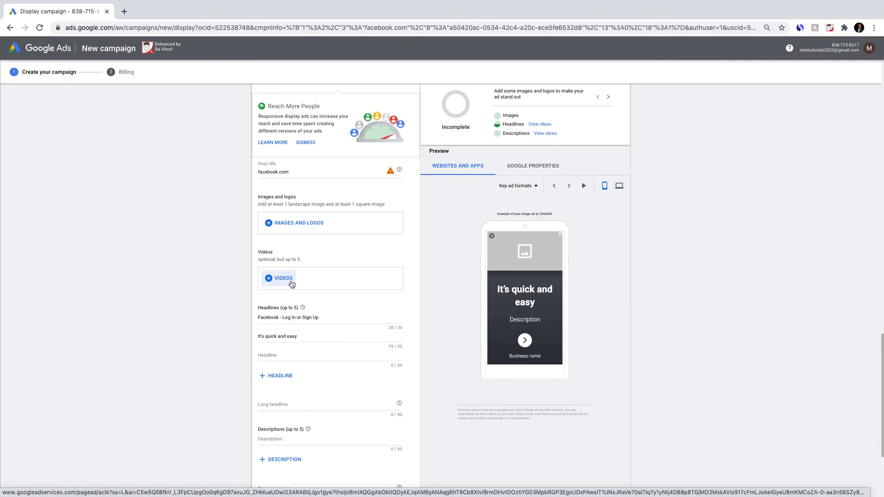
mouse_move(340, 231)
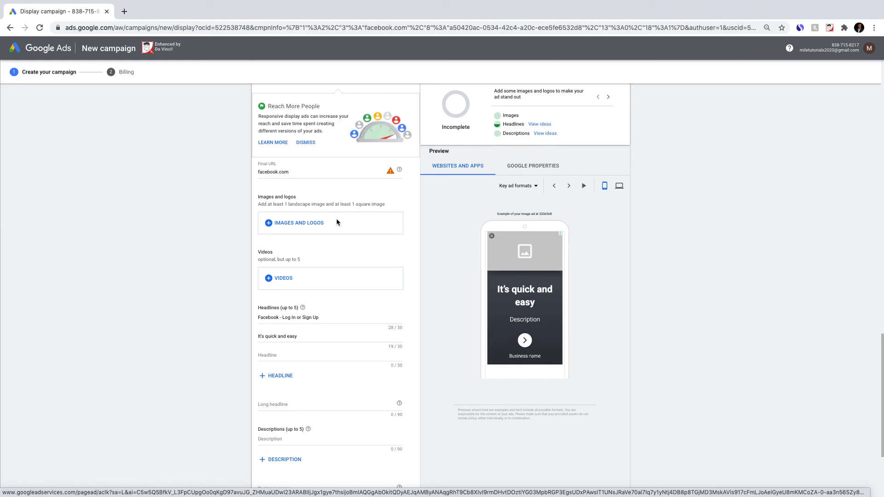
mouse_move(483, 398)
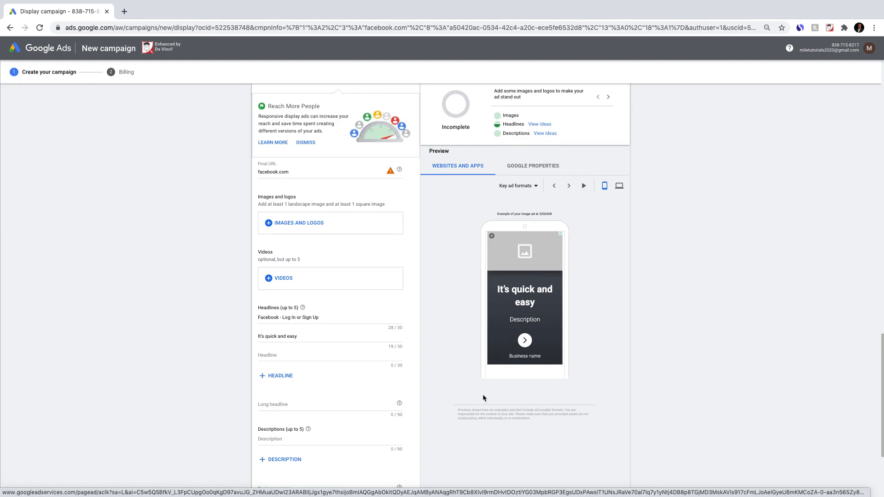
scroll("down", 3)
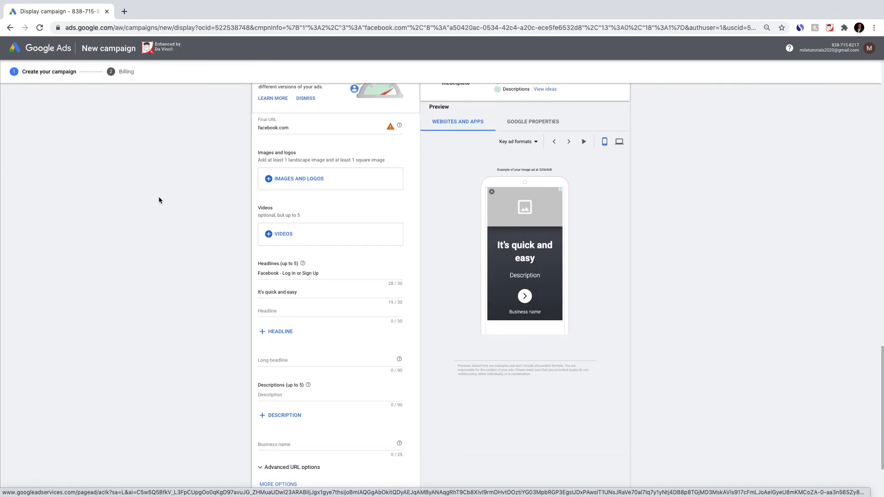
scroll("down", 3)
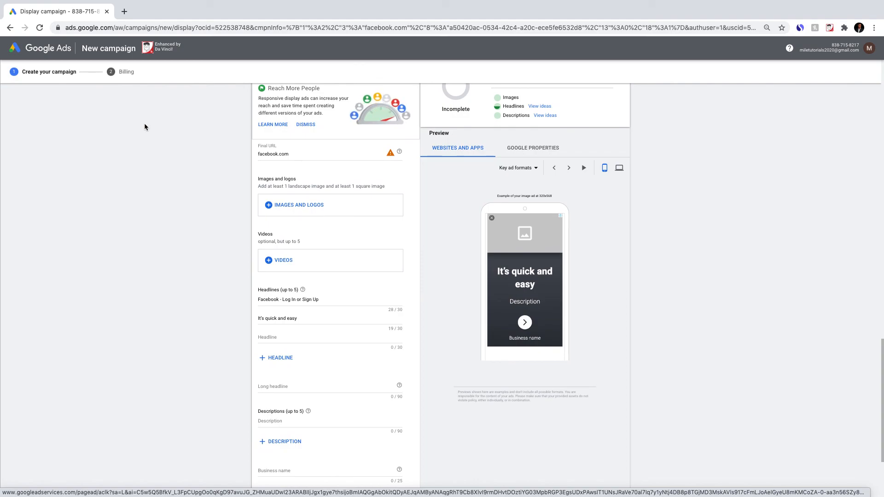
scroll("down", 3)
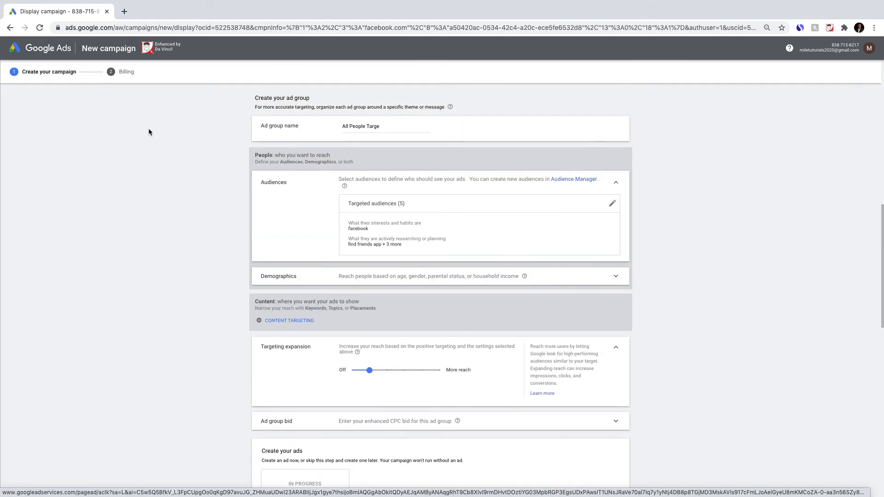
scroll("down", 3)
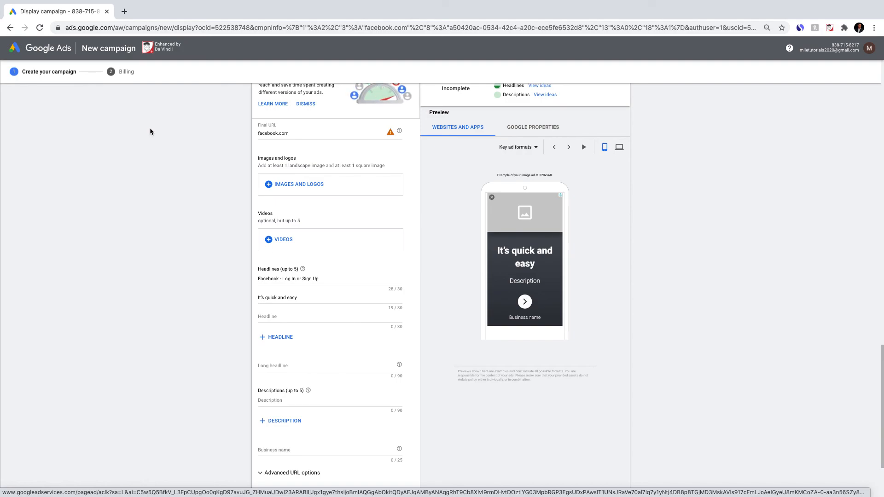
scroll("down", 3)
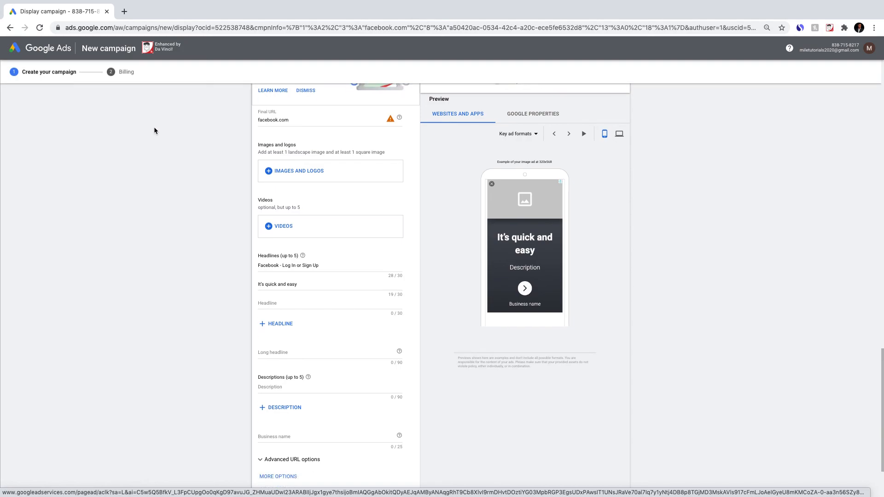
scroll("down", 3)
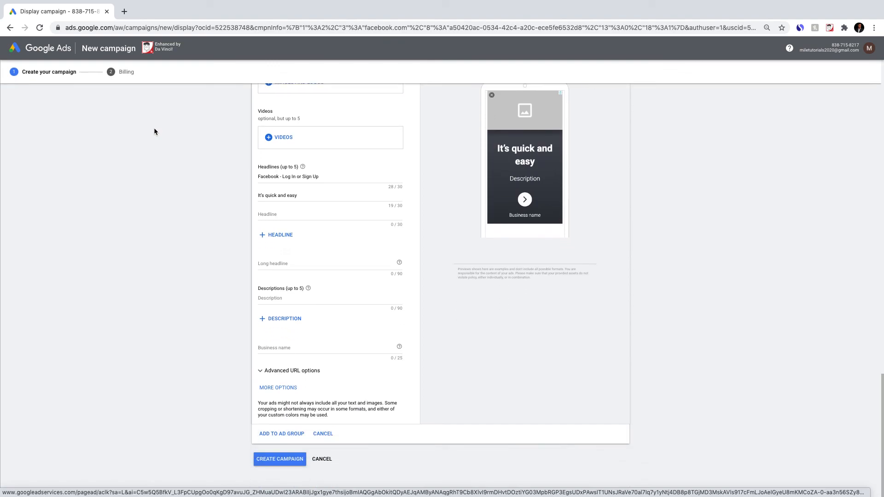